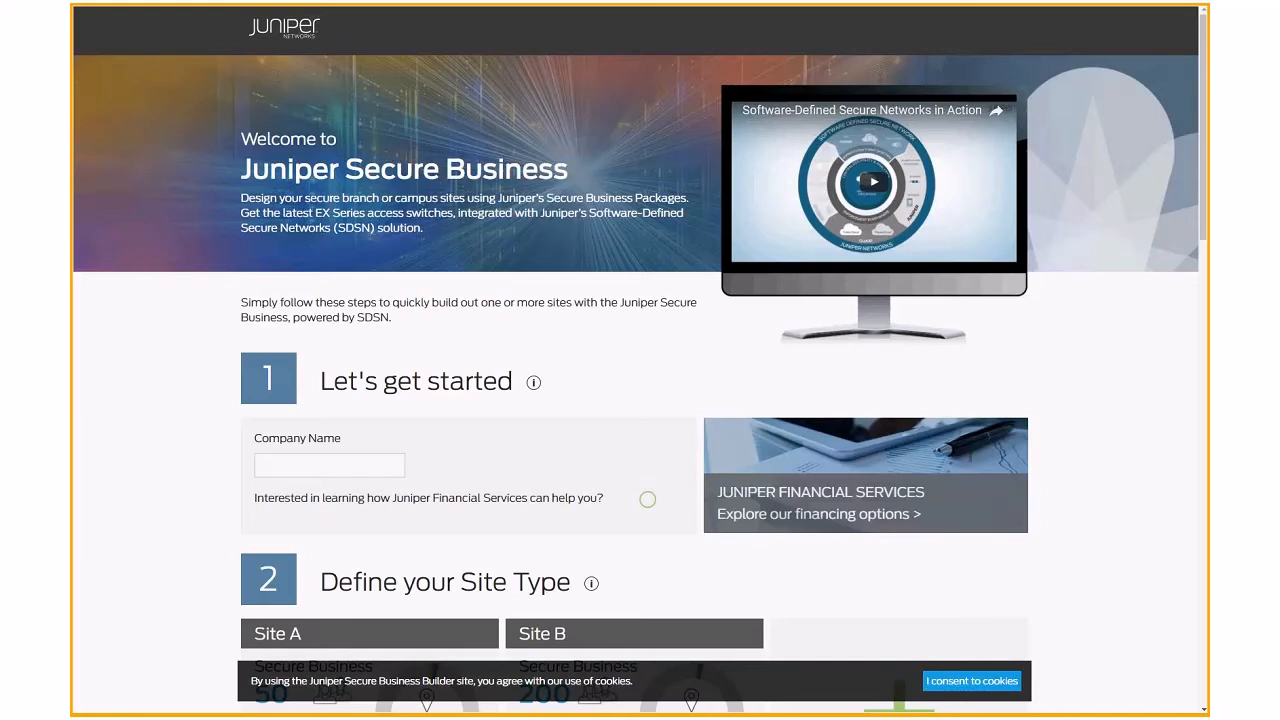
mouse_move(972, 680)
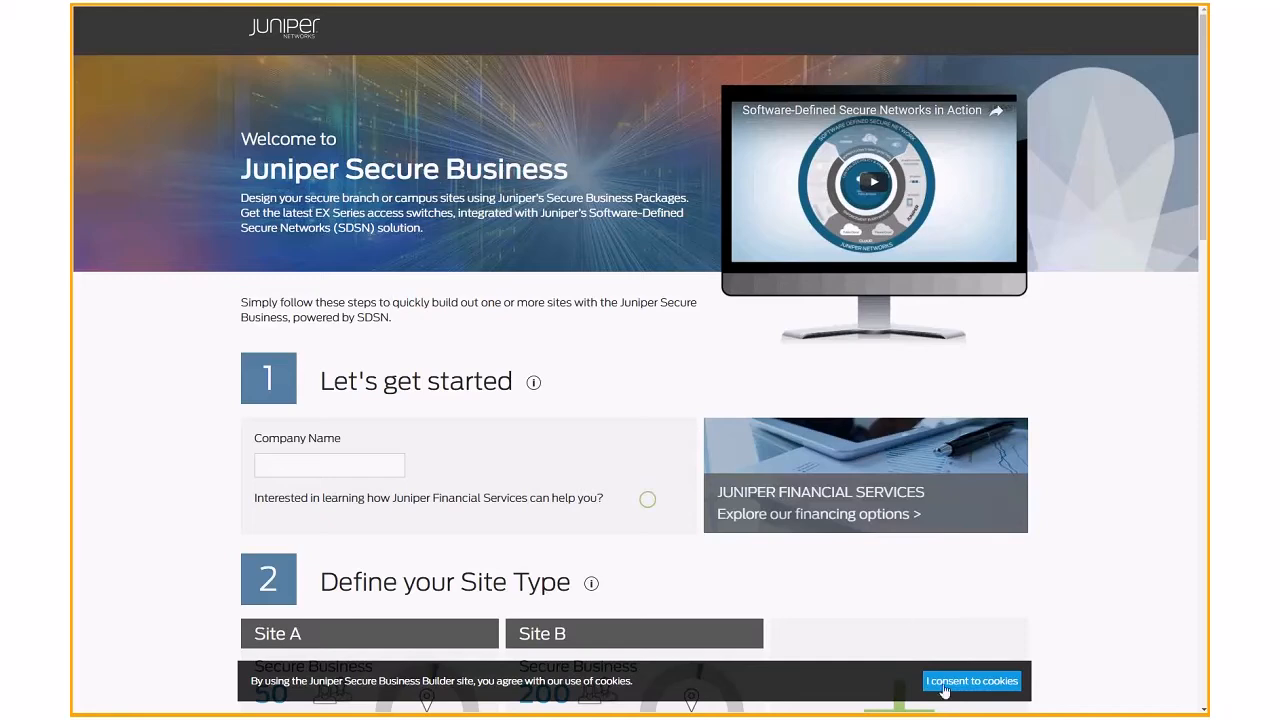
Step: Consent to cookies so the banner no longer covers the welcome page
click(972, 680)
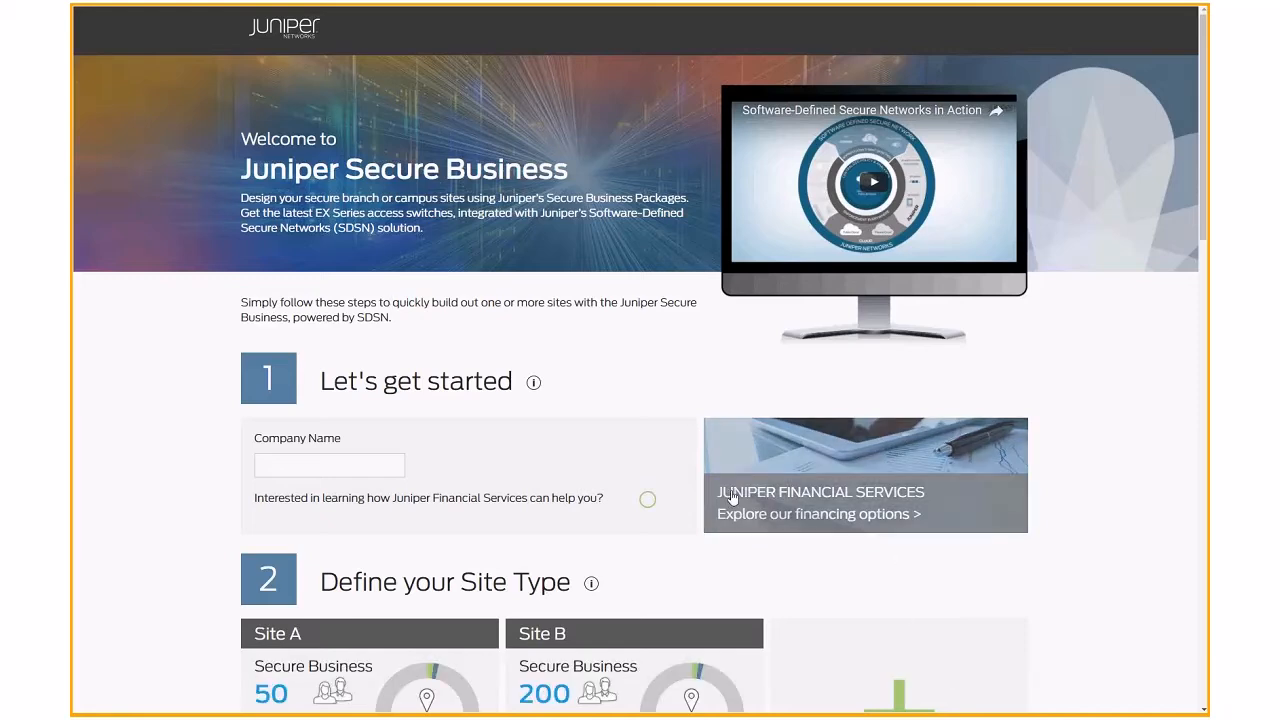
mouse_move(656, 464)
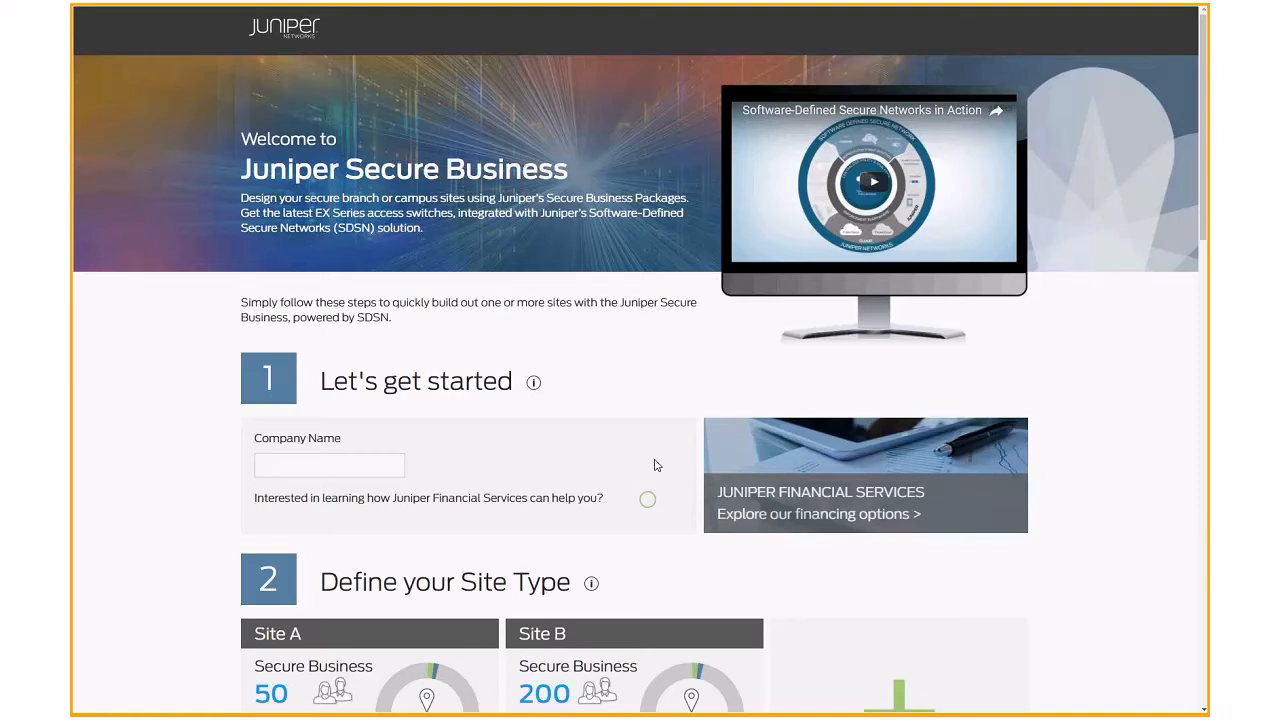
scroll(down, 3)
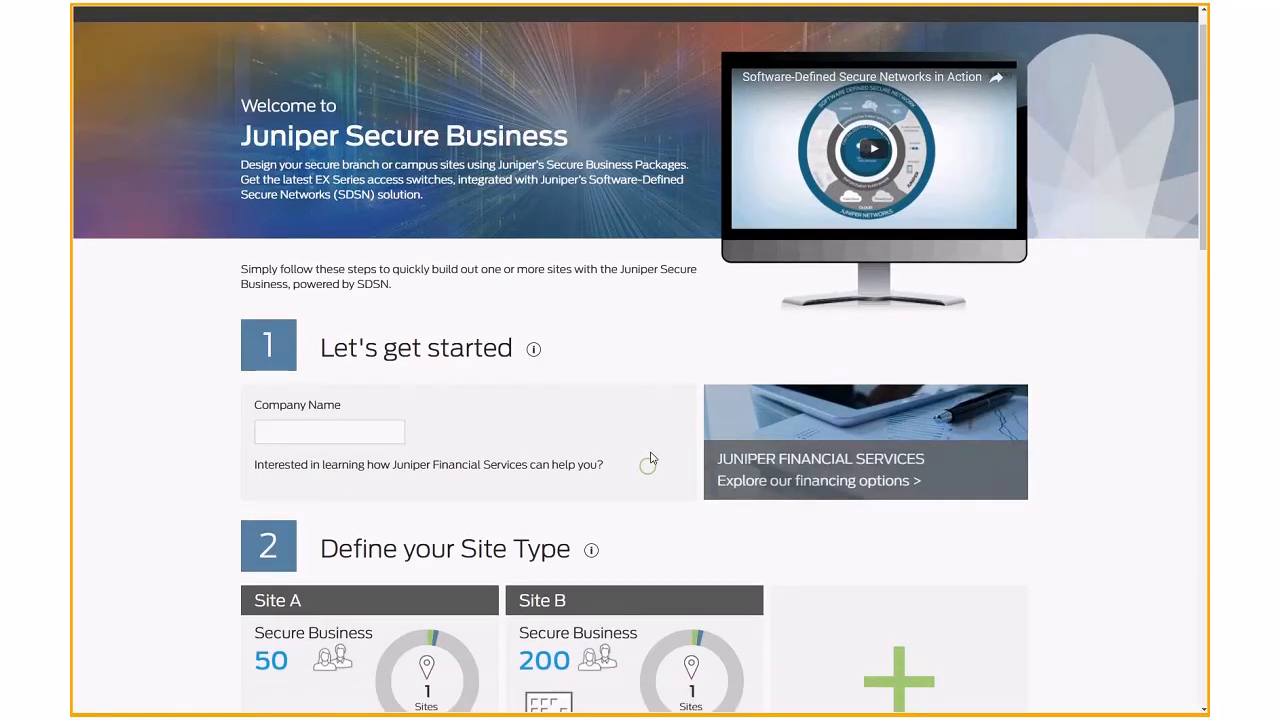
scroll(down, 3)
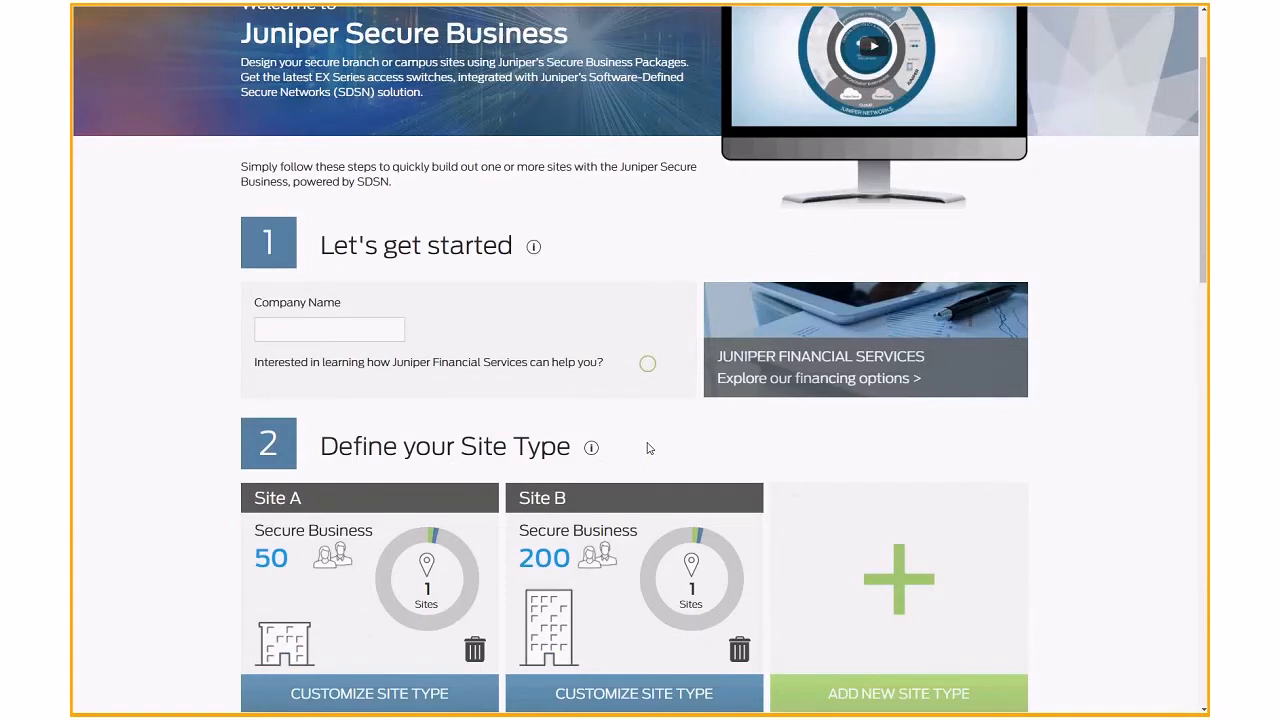
scroll(down, 3)
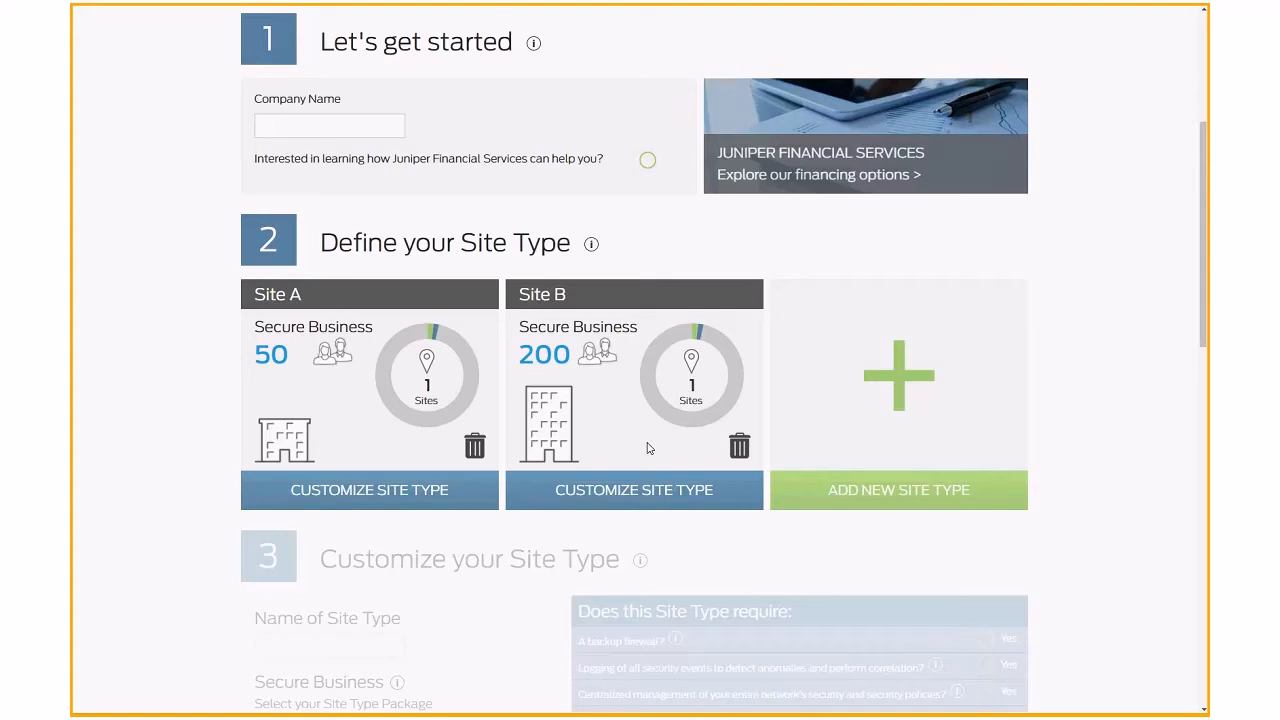
mouse_move(506, 496)
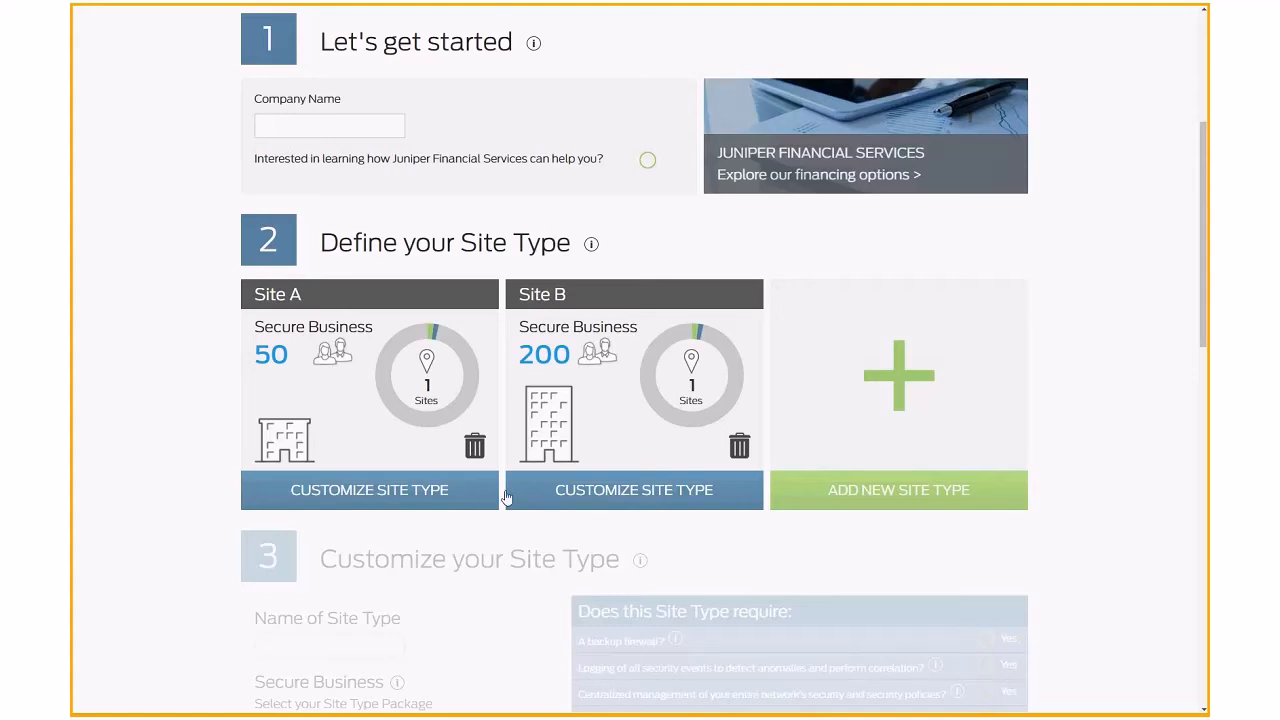
mouse_move(454, 408)
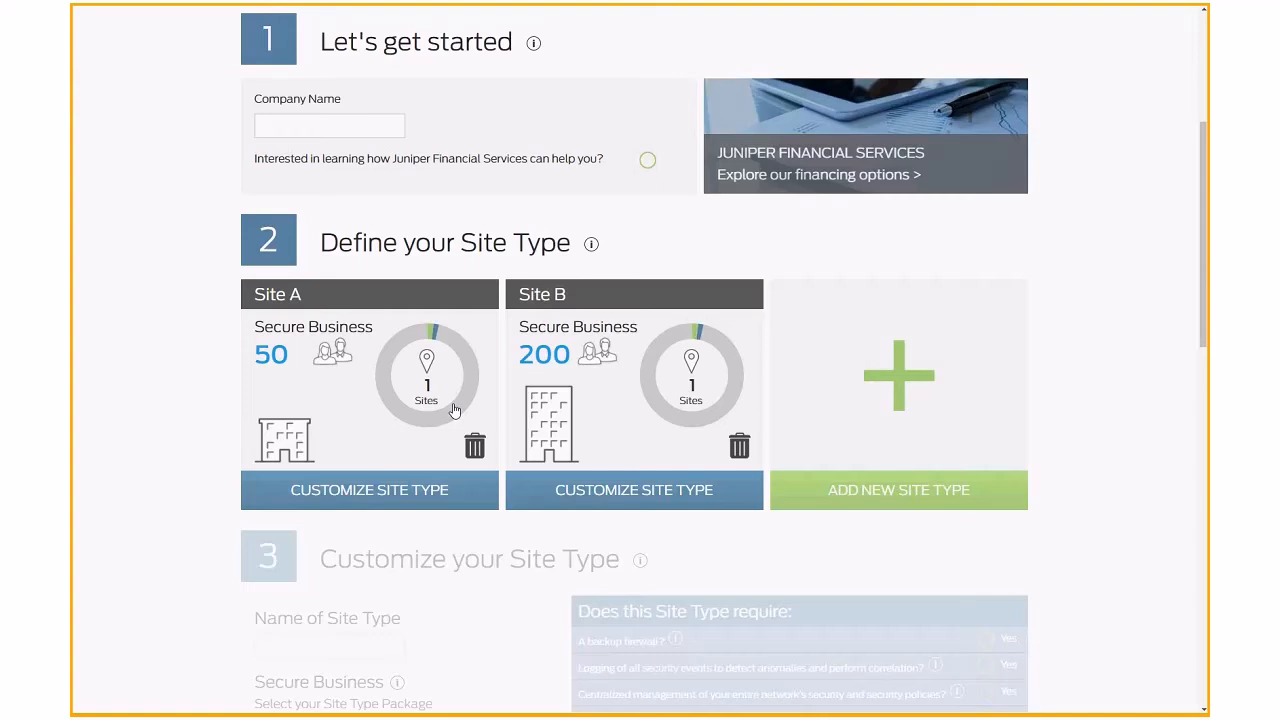
mouse_move(472, 410)
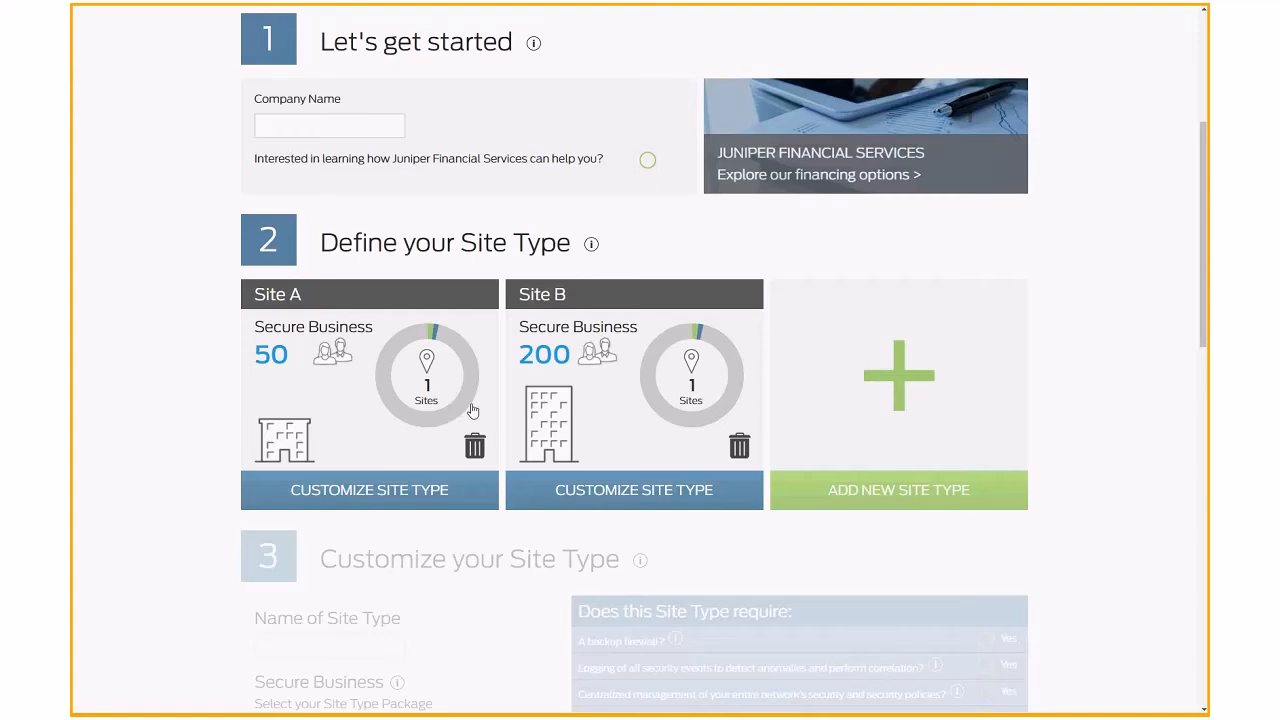
mouse_move(438, 334)
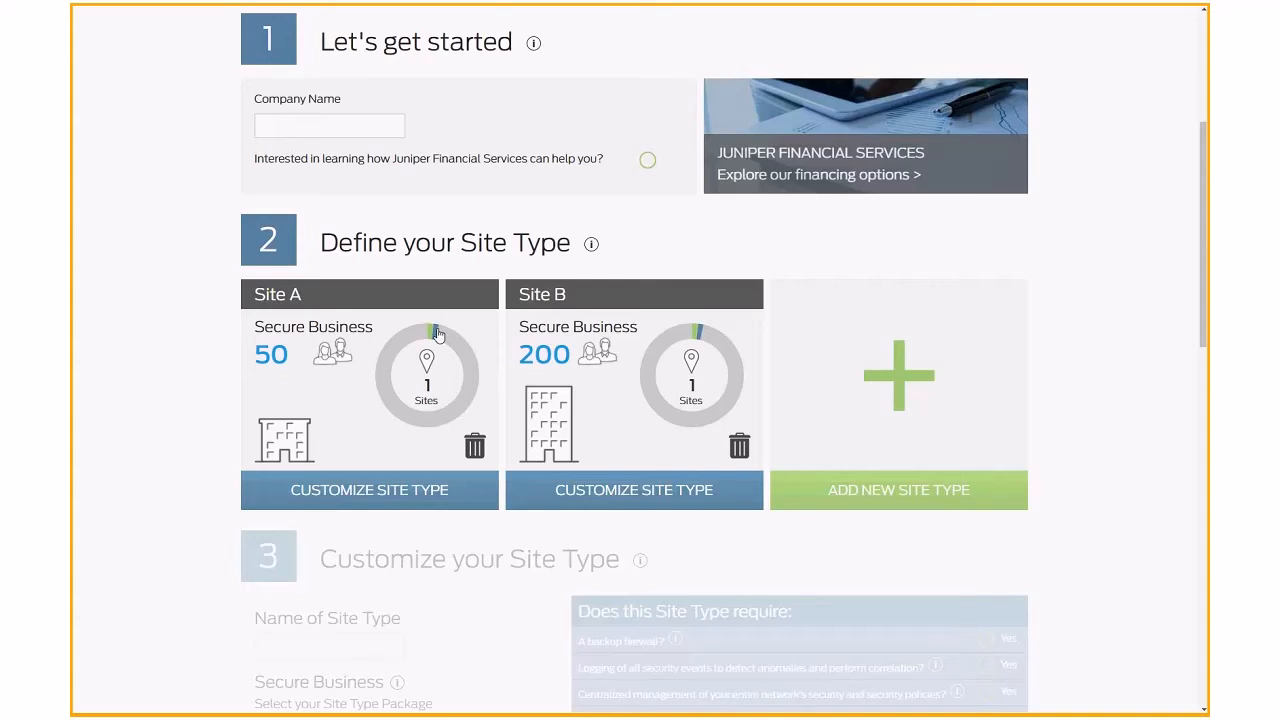
mouse_move(432, 382)
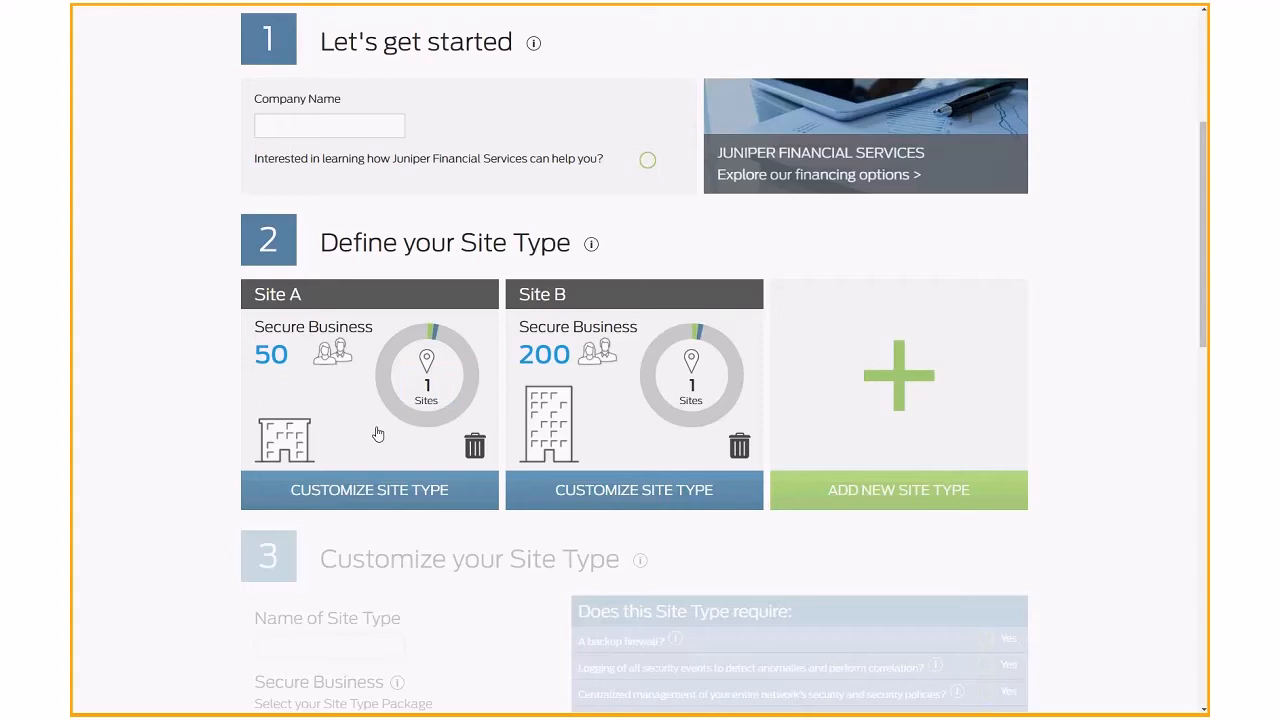
mouse_move(424, 428)
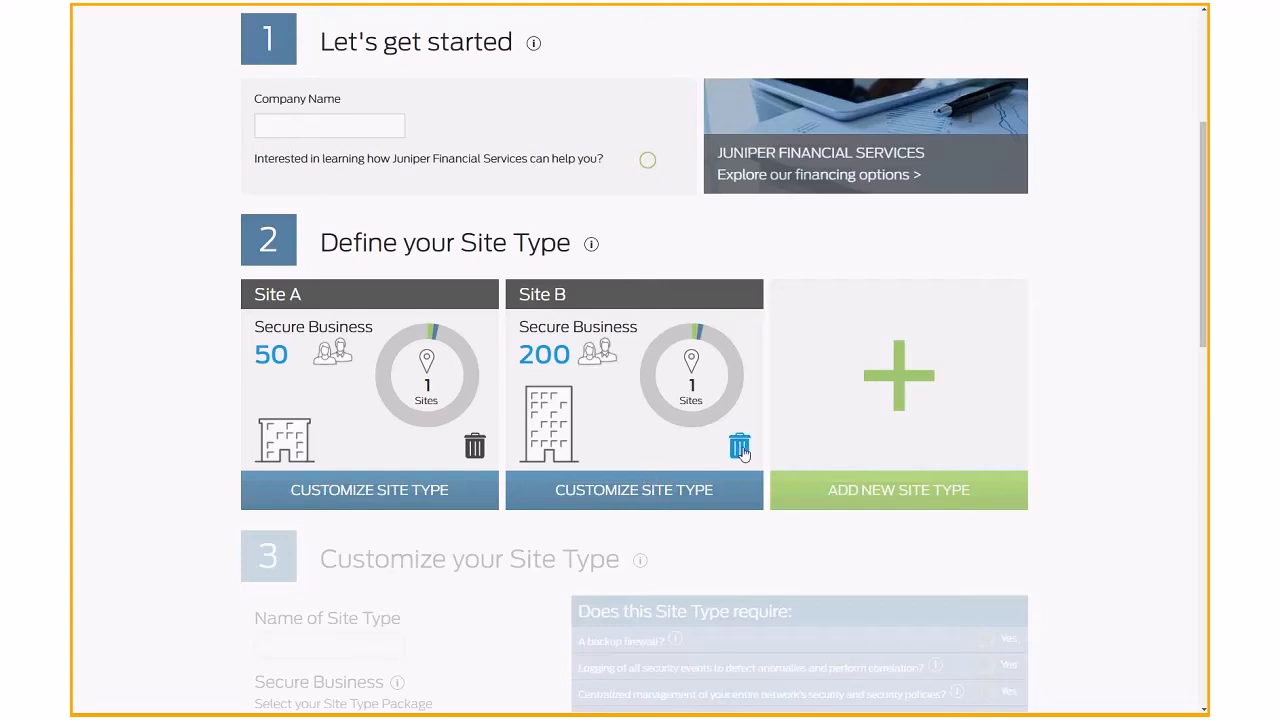
Step: Delete the Site B card and confirm, leaving only Site A (50 users)
click(740, 446)
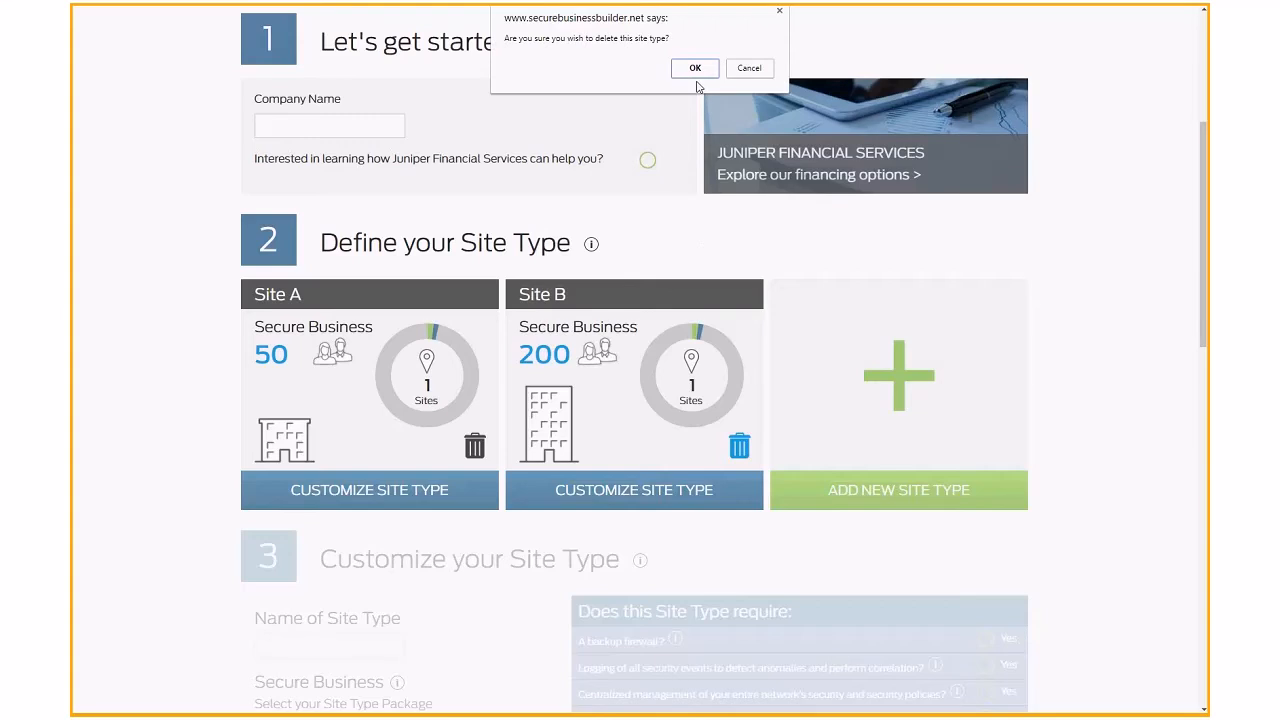
click(696, 68)
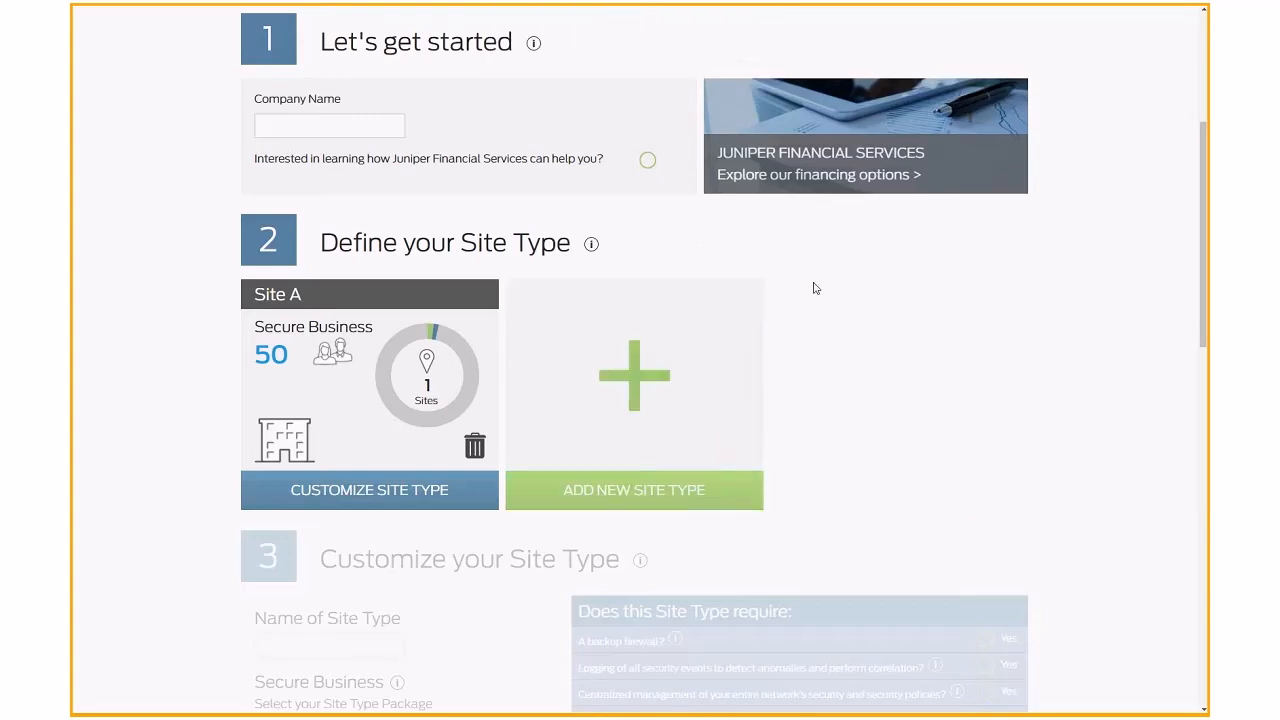
mouse_move(780, 494)
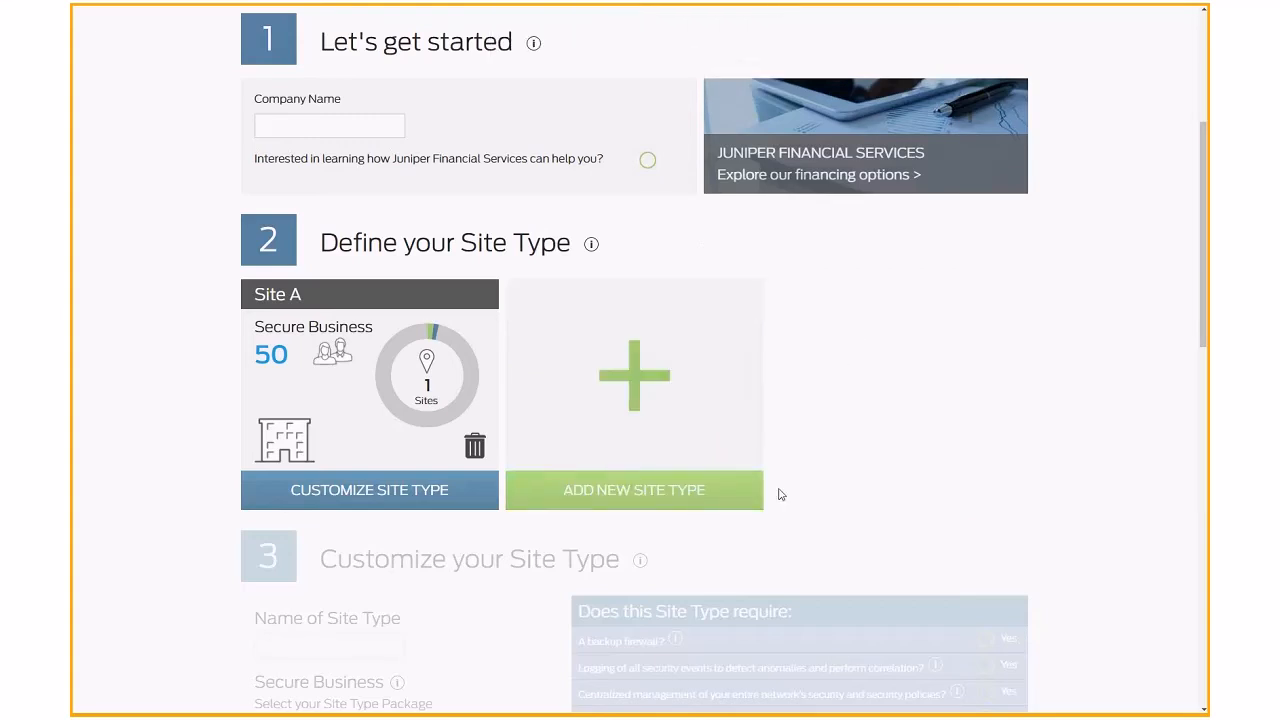
mouse_move(630, 498)
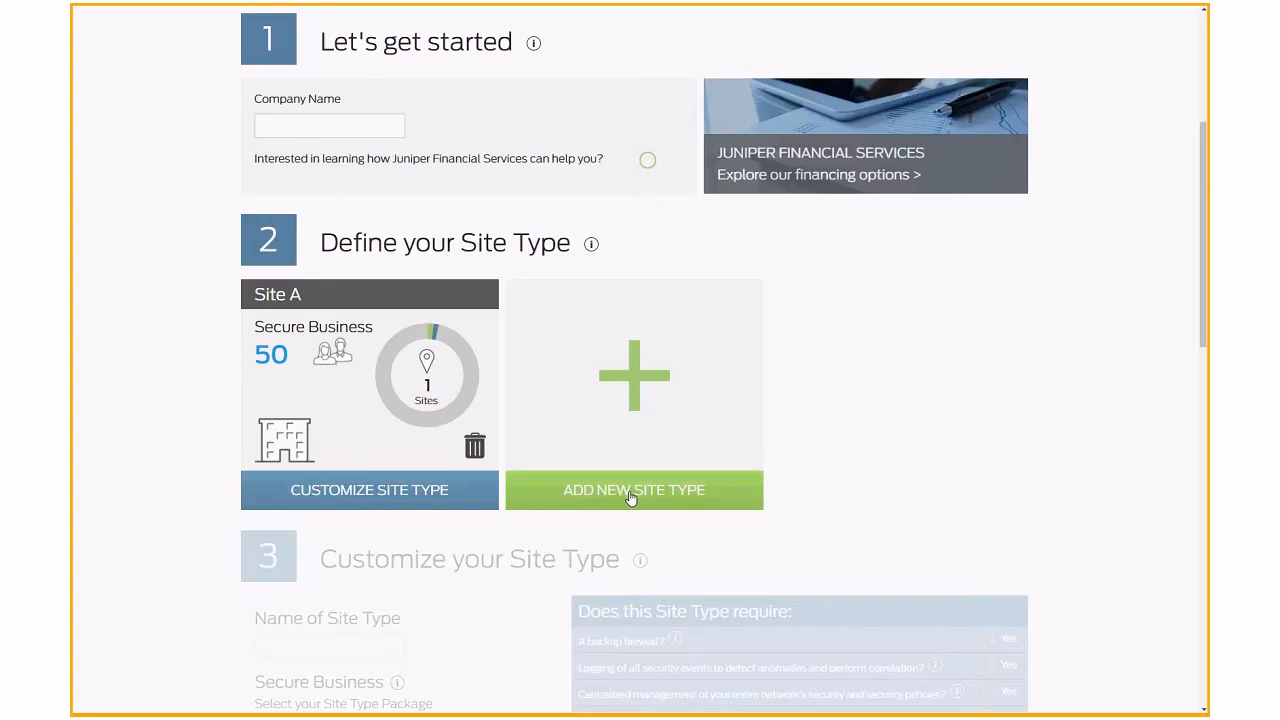
click(634, 488)
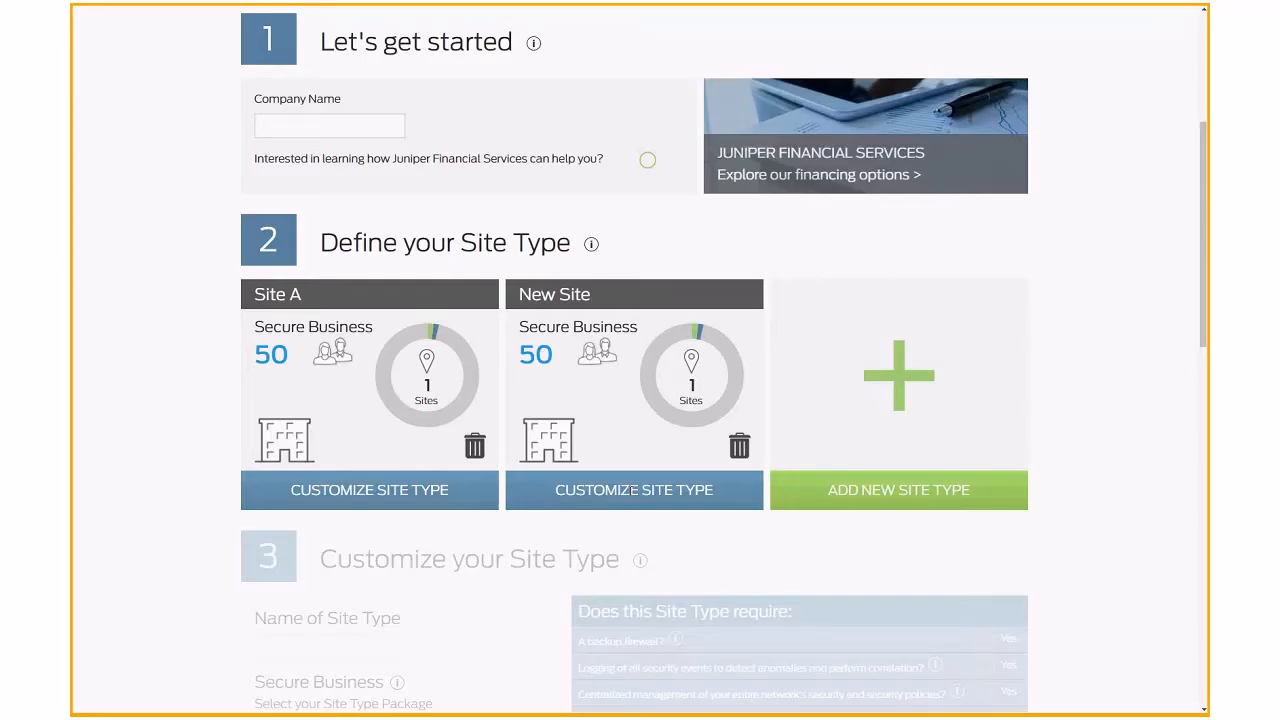
mouse_move(656, 476)
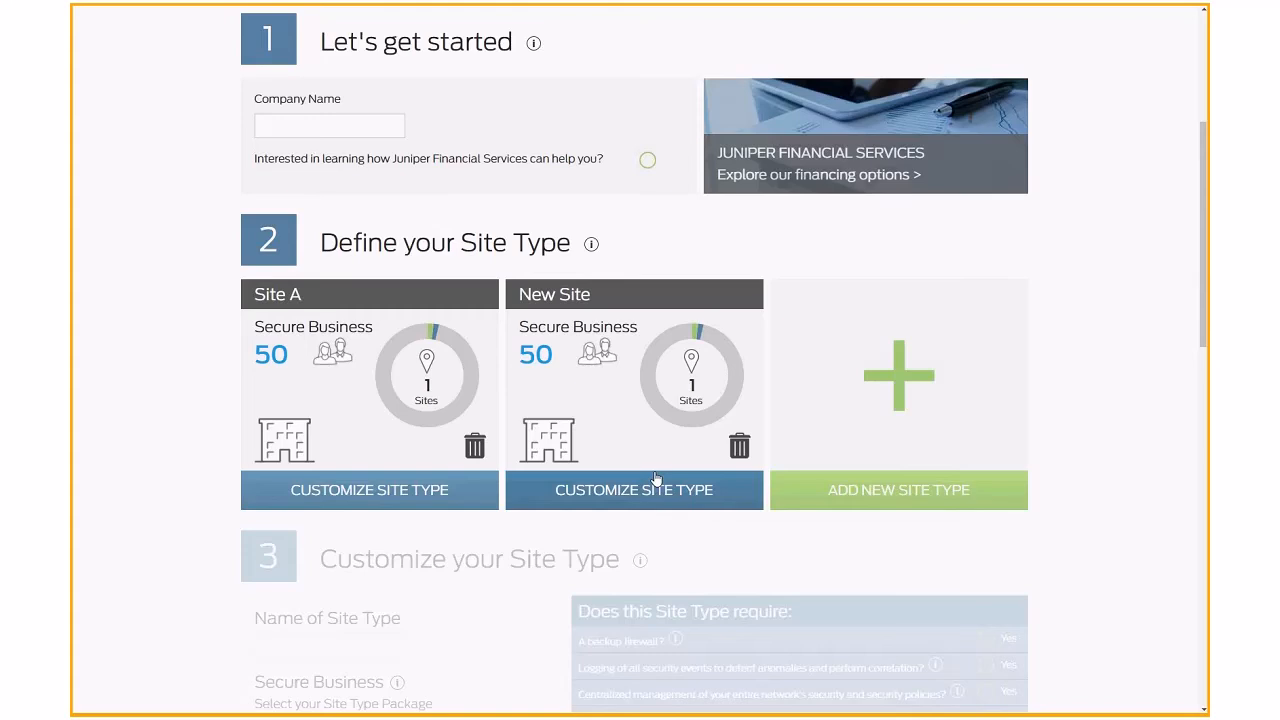
mouse_move(740, 446)
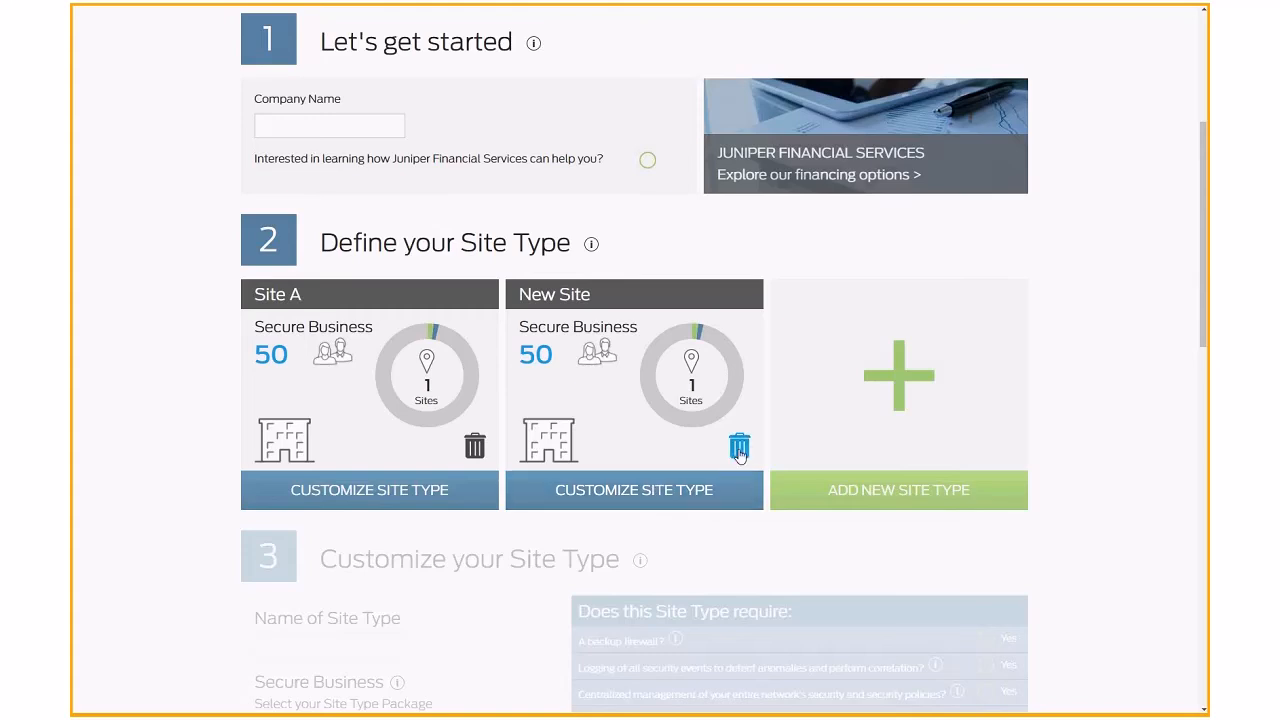
click(740, 444)
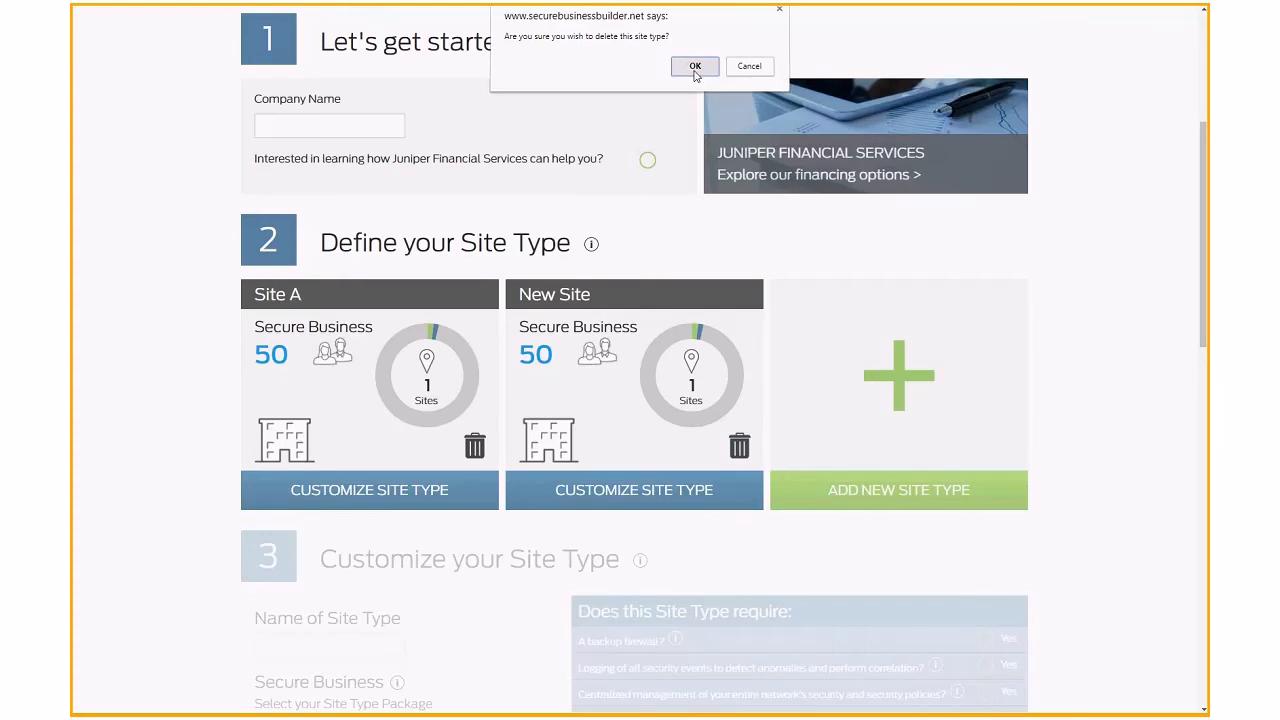
click(696, 66)
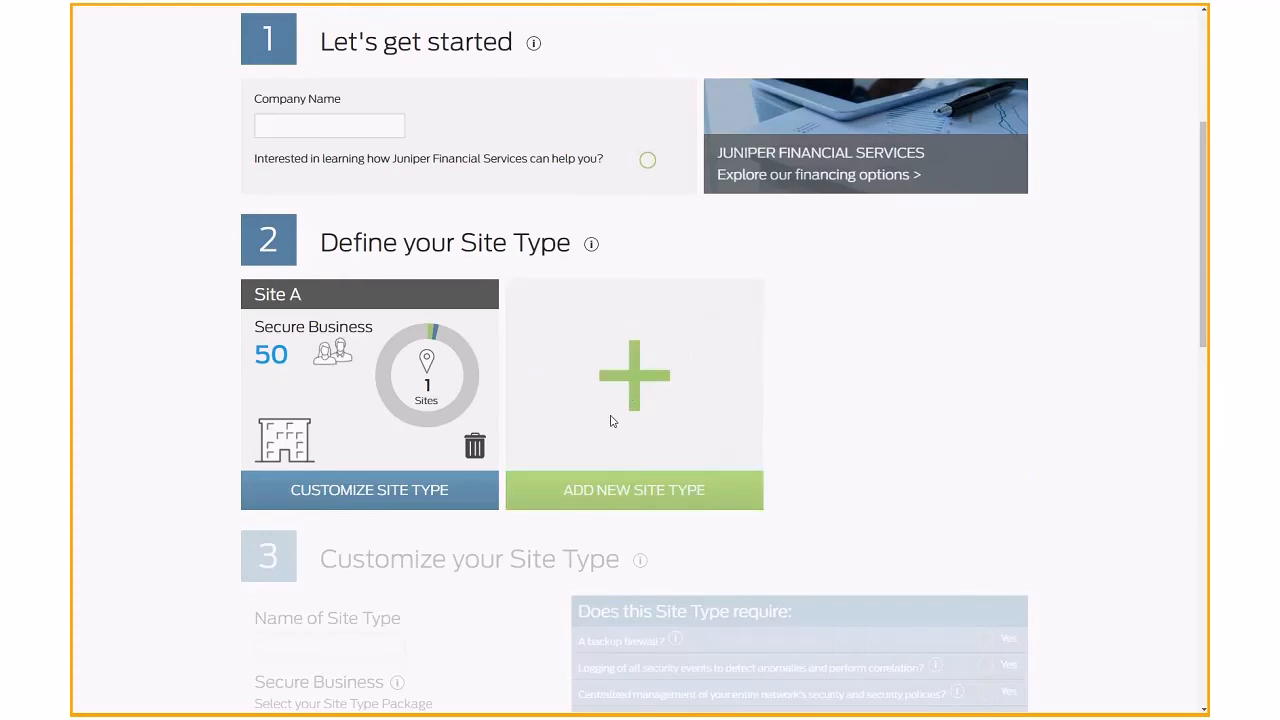
mouse_move(450, 494)
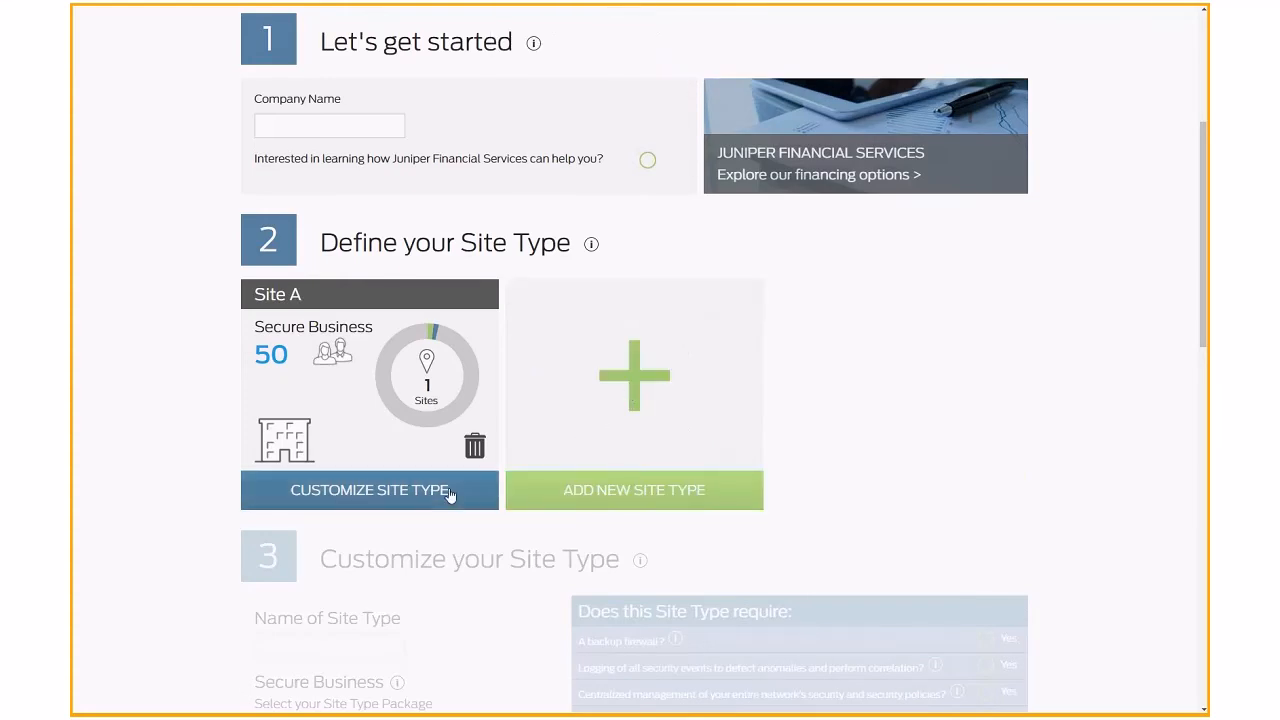
Step: Compare the 100, 200 and 500-user packages, ending on the up-to-500-users tier
scroll(down, 3)
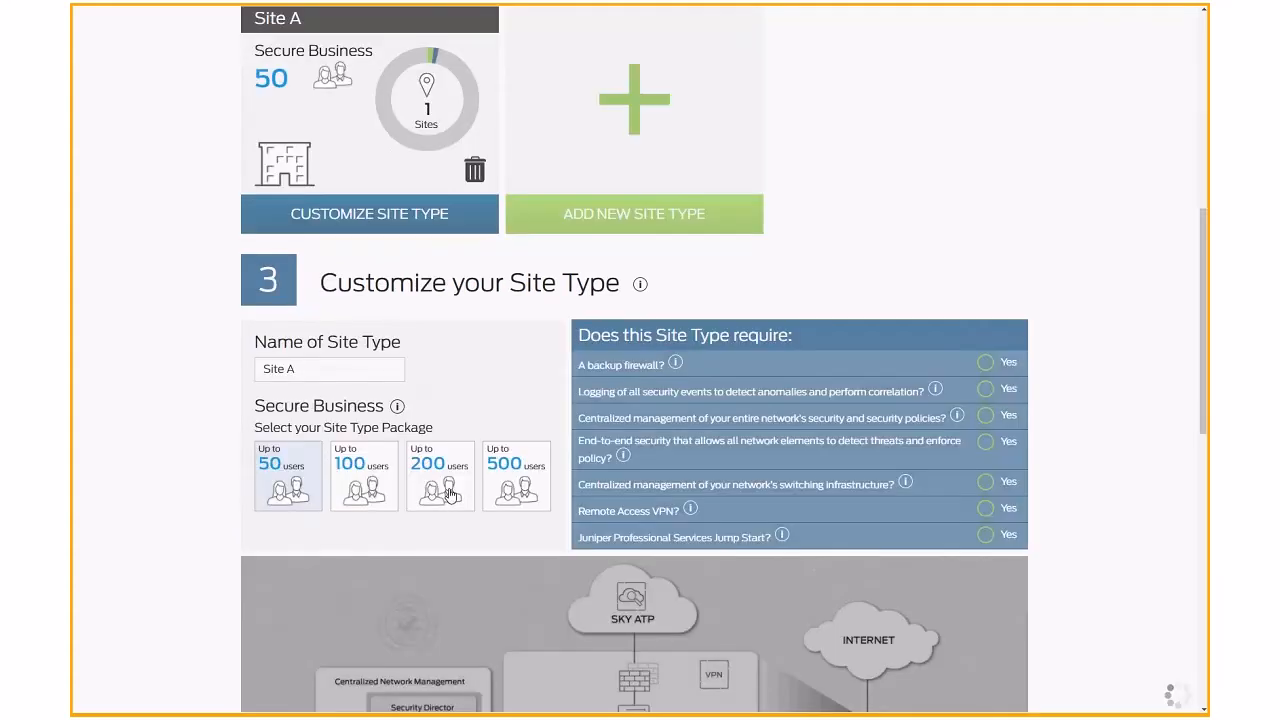
scroll(down, 3)
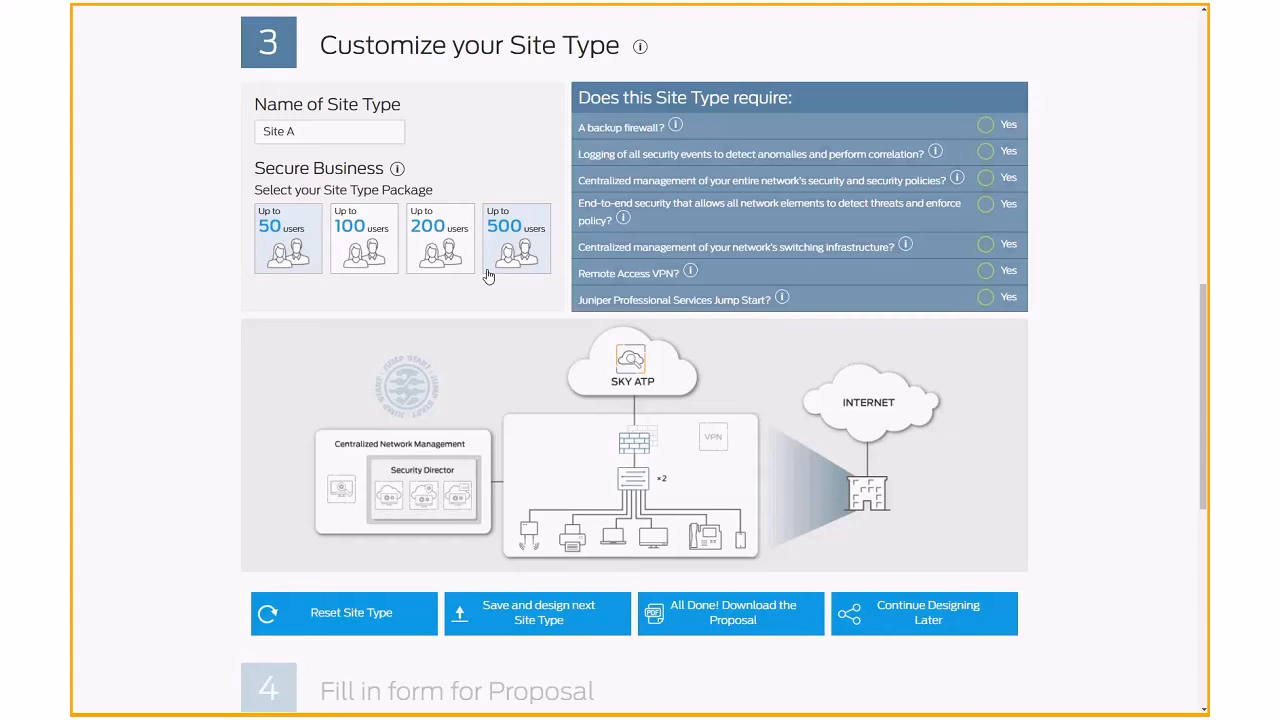
mouse_move(568, 280)
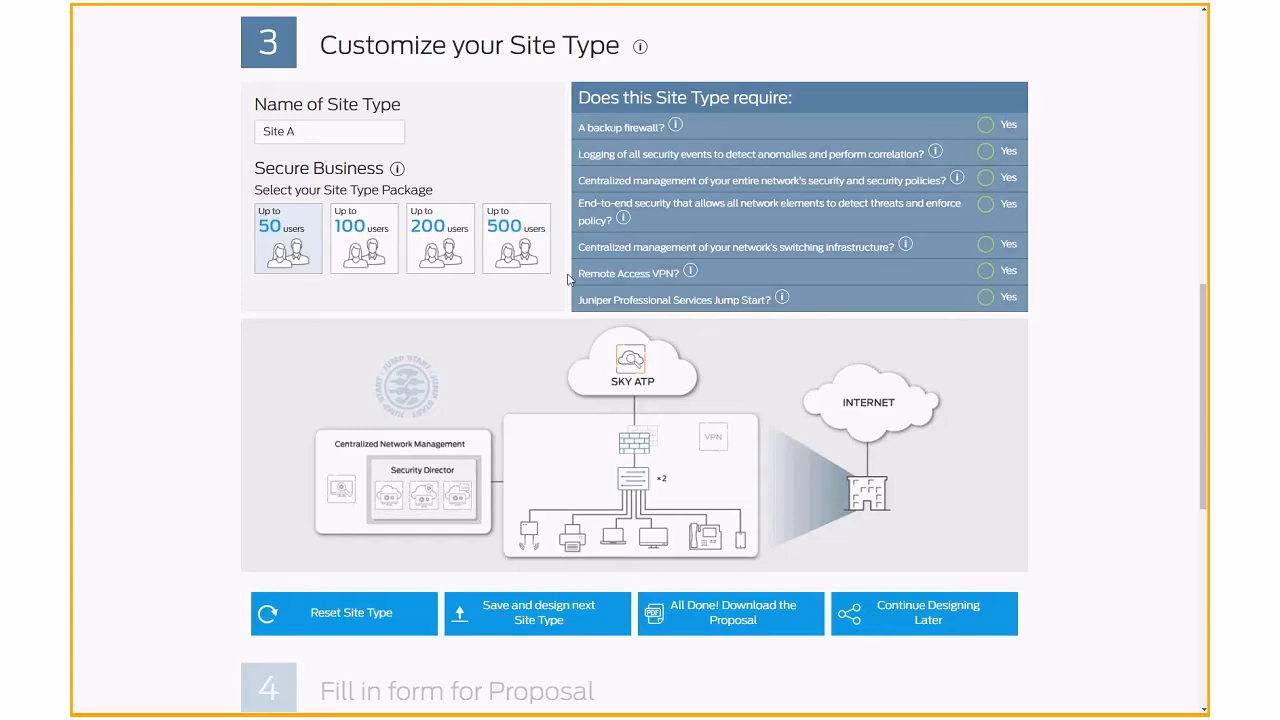
mouse_move(576, 294)
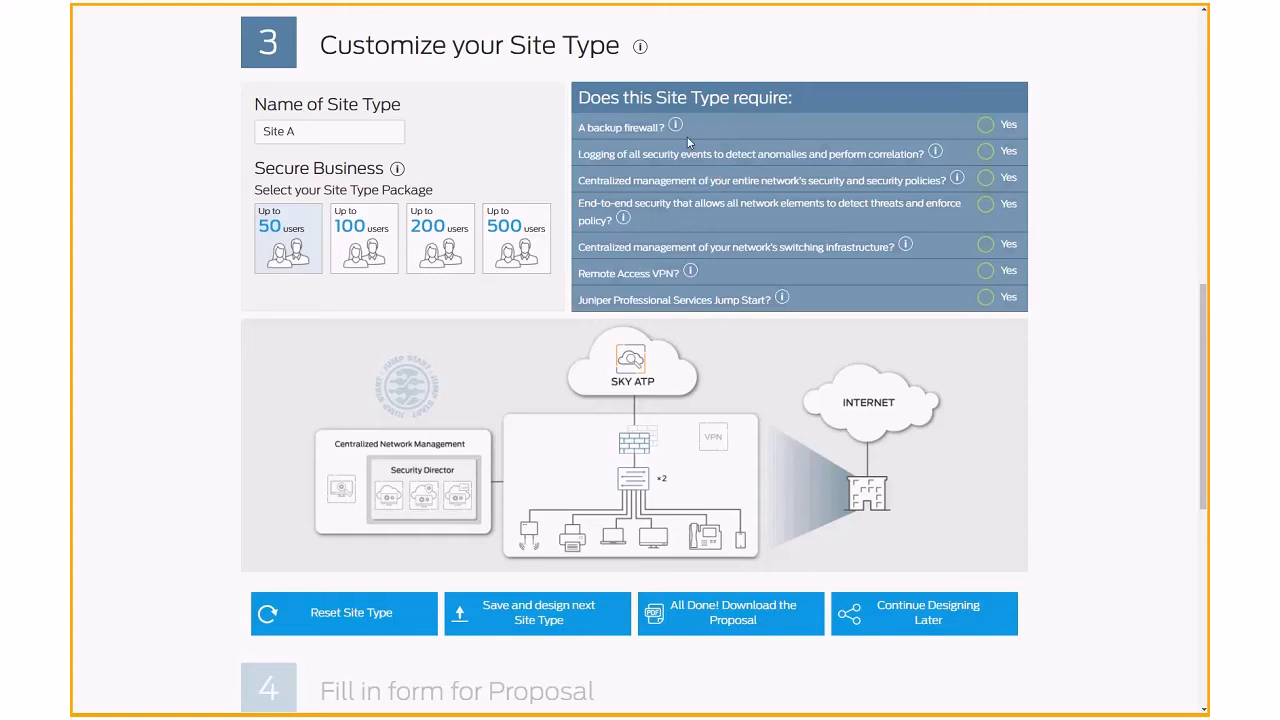
click(364, 236)
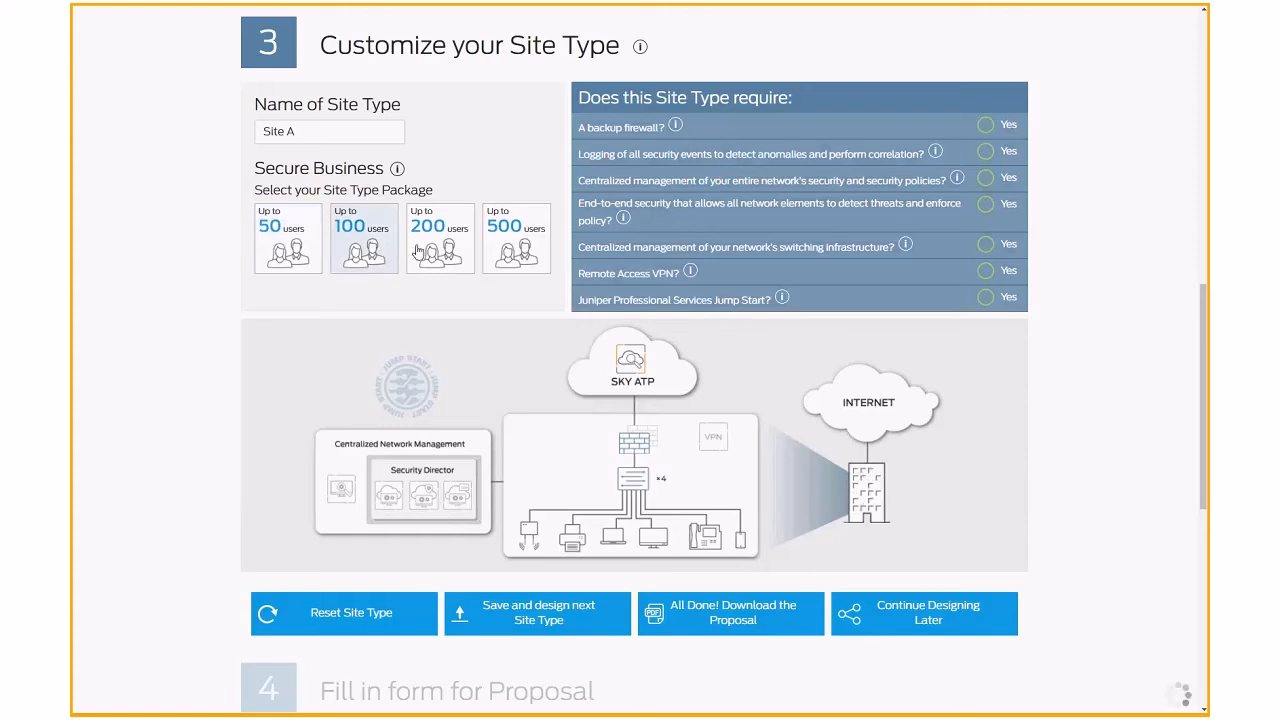
click(516, 238)
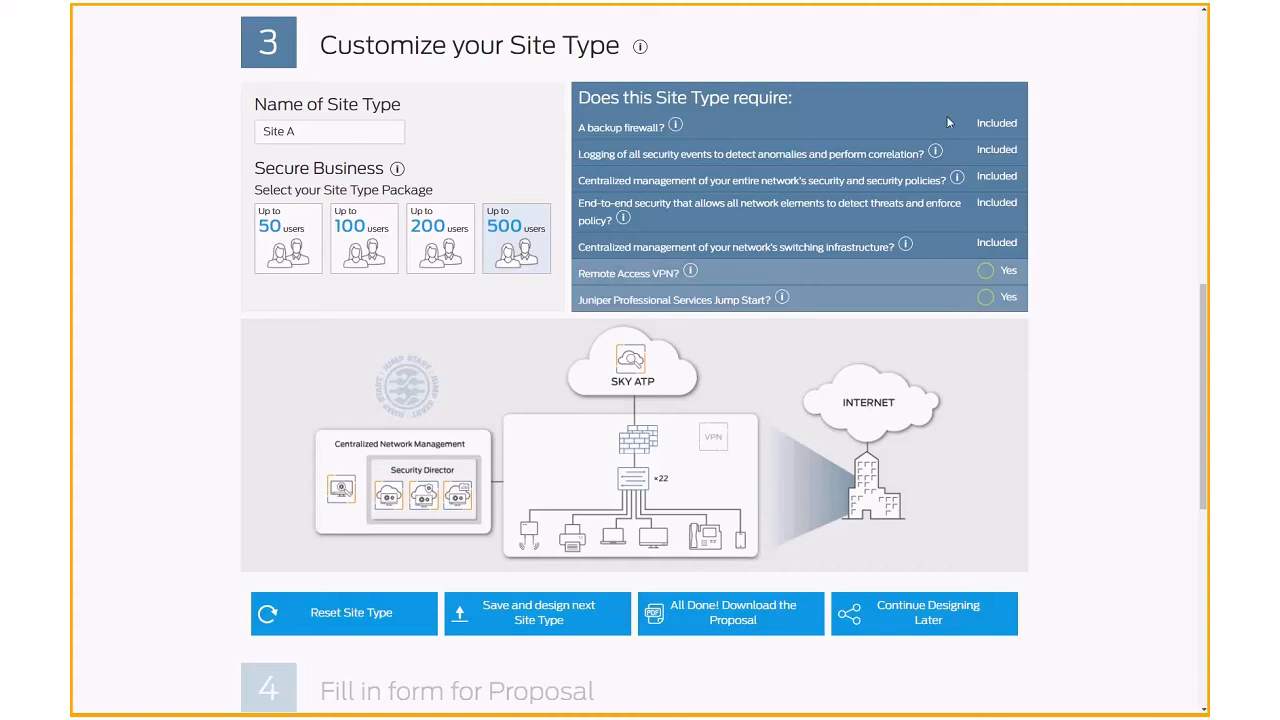
mouse_move(798, 112)
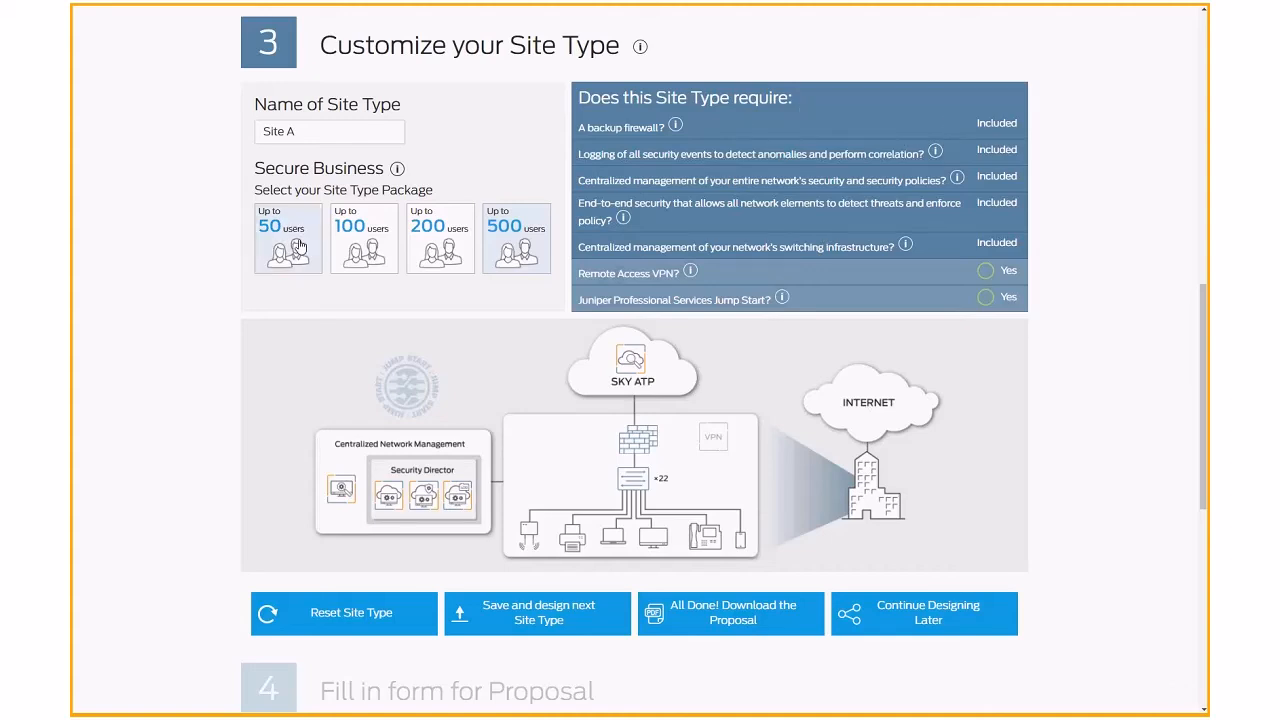
click(440, 236)
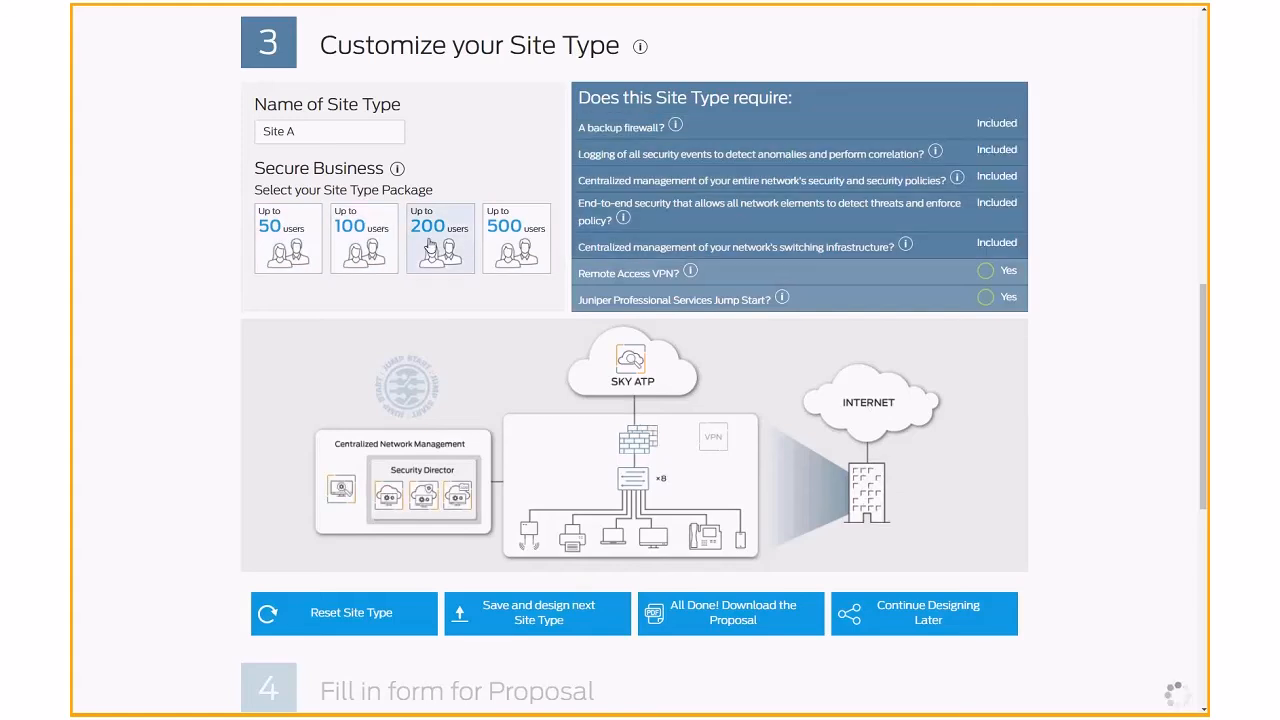
click(516, 238)
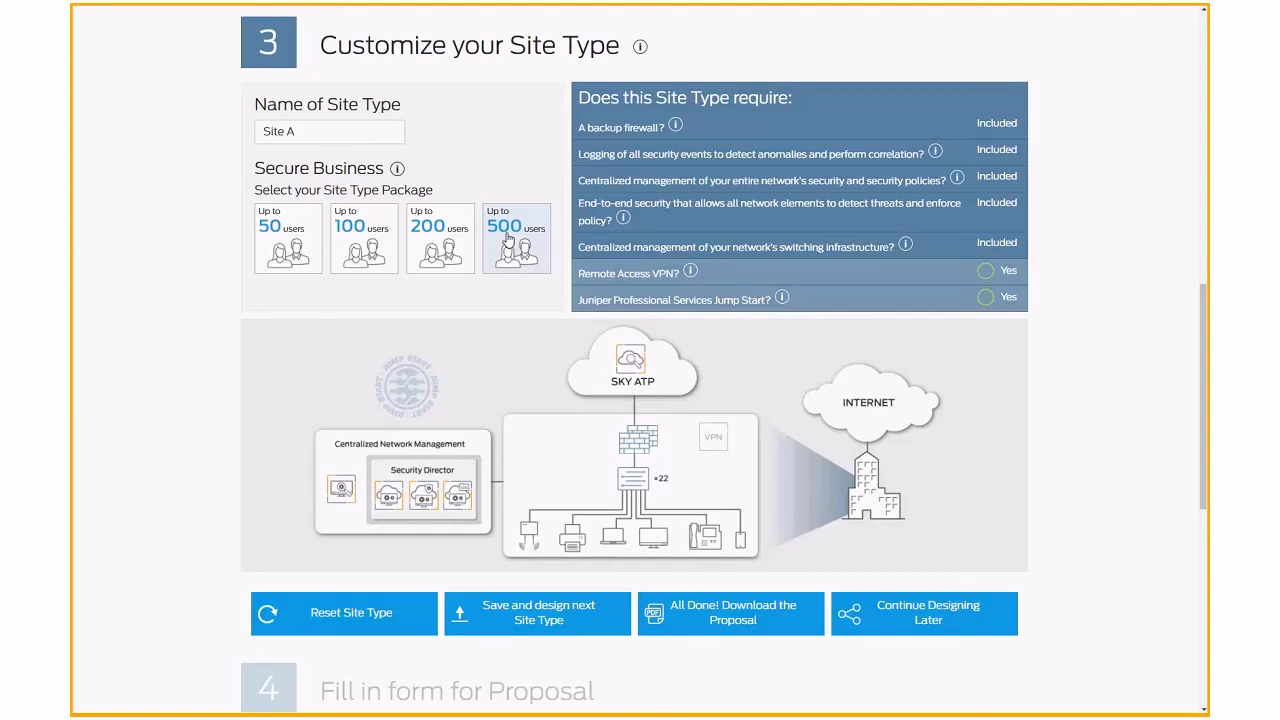
mouse_move(416, 184)
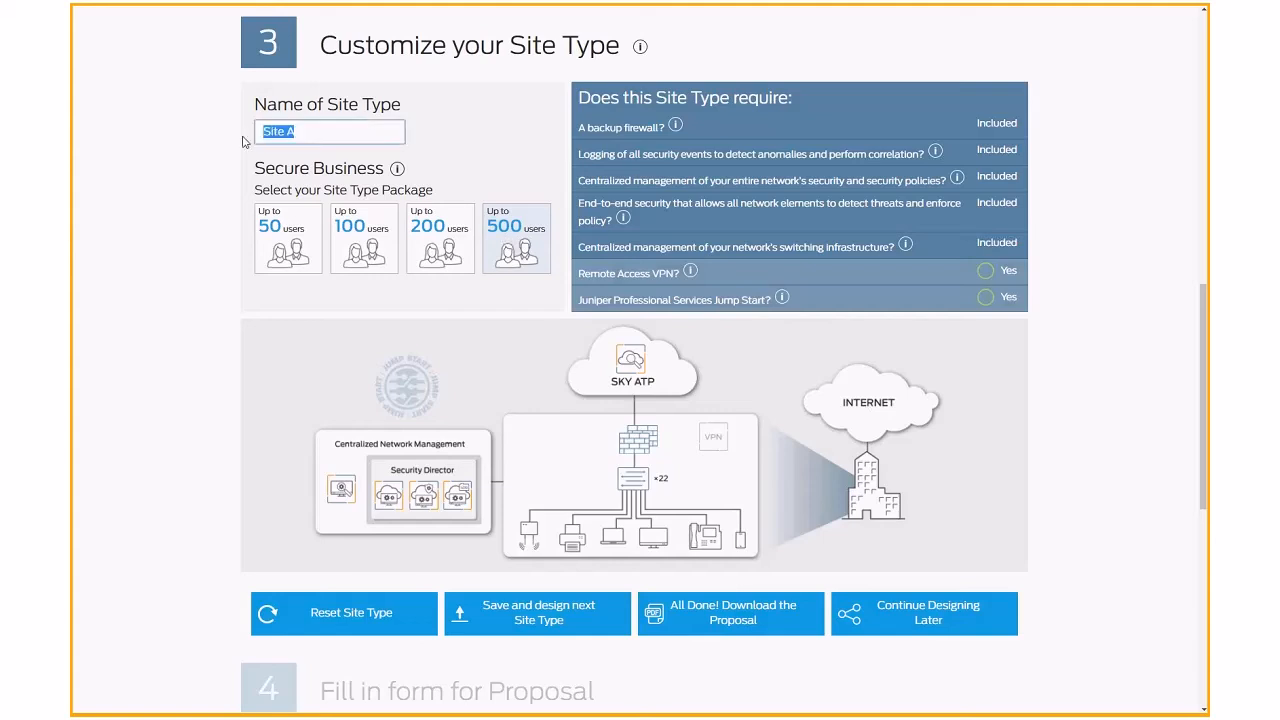
Step: Name the site type 'West Coast Offices' and dismiss the Log Director explanation
text(West Coast Offices)
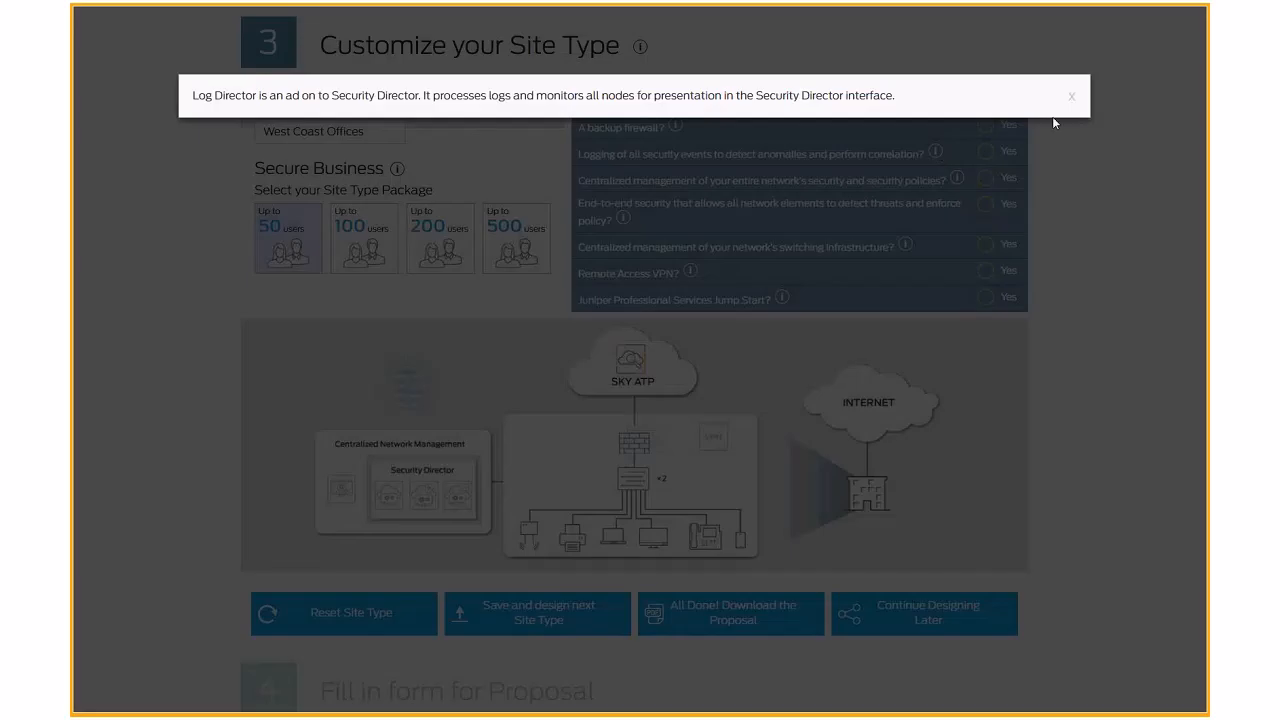
click(1068, 96)
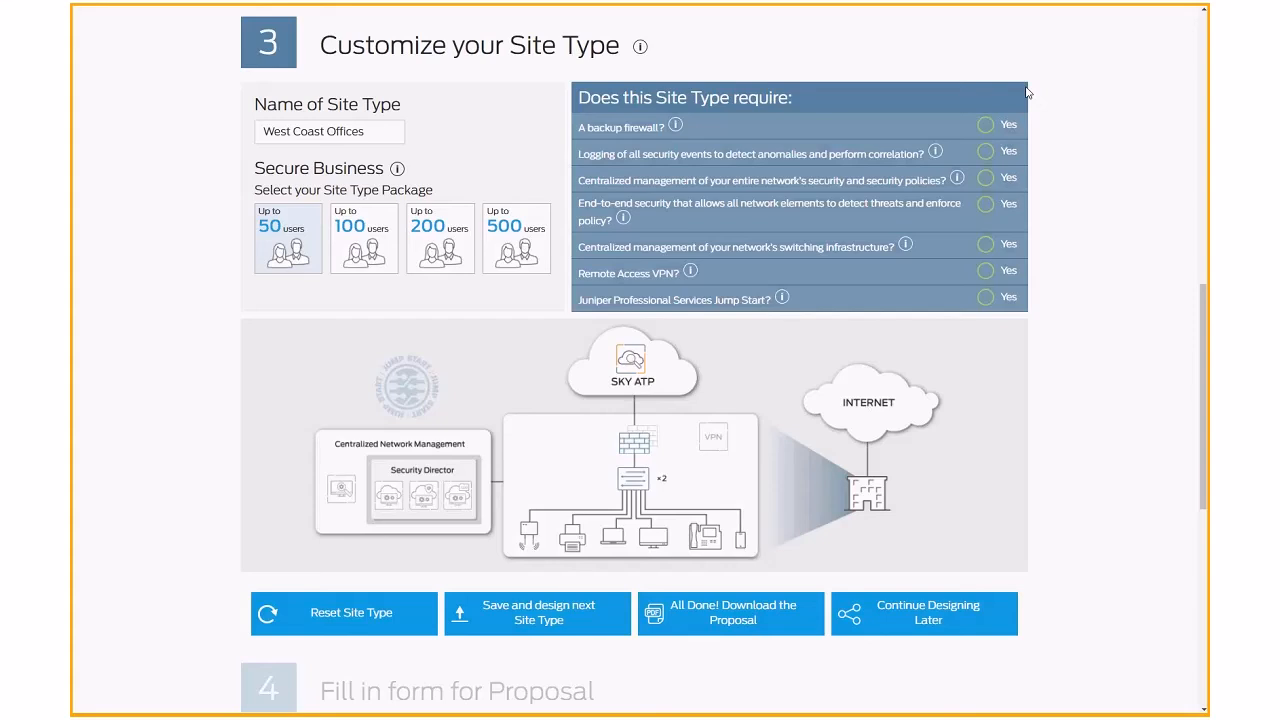
mouse_move(1016, 100)
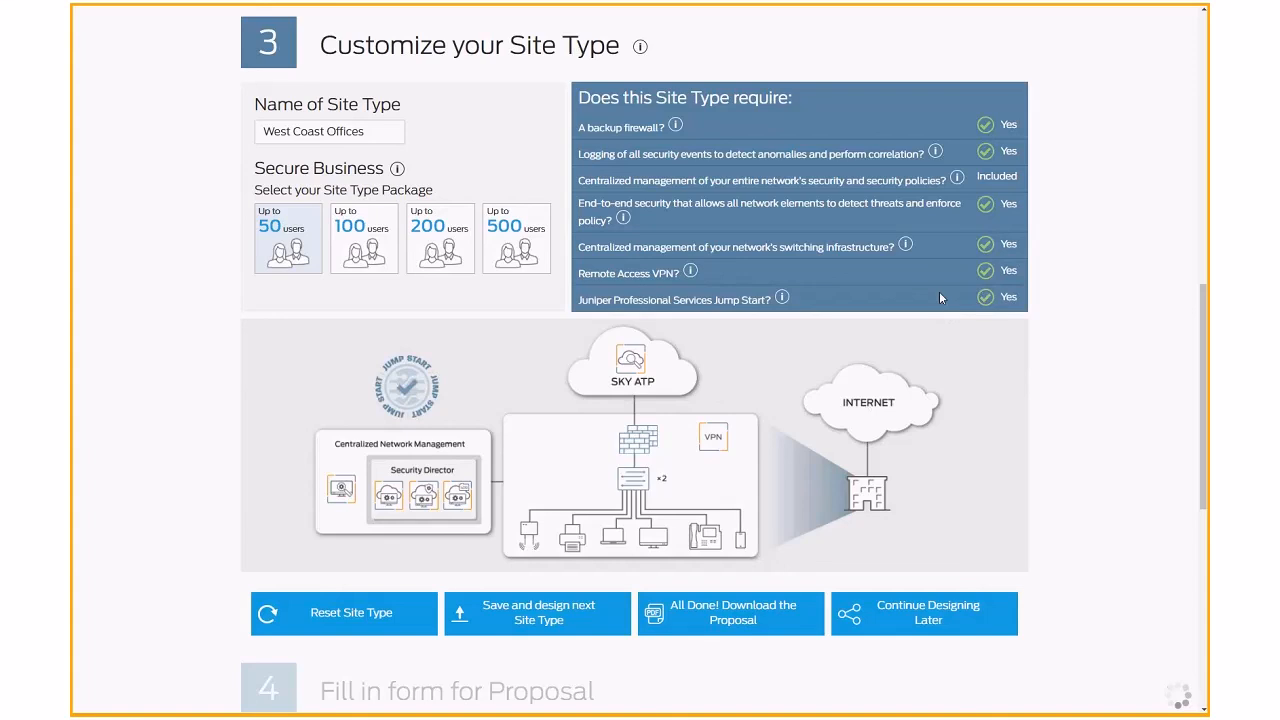
mouse_move(922, 312)
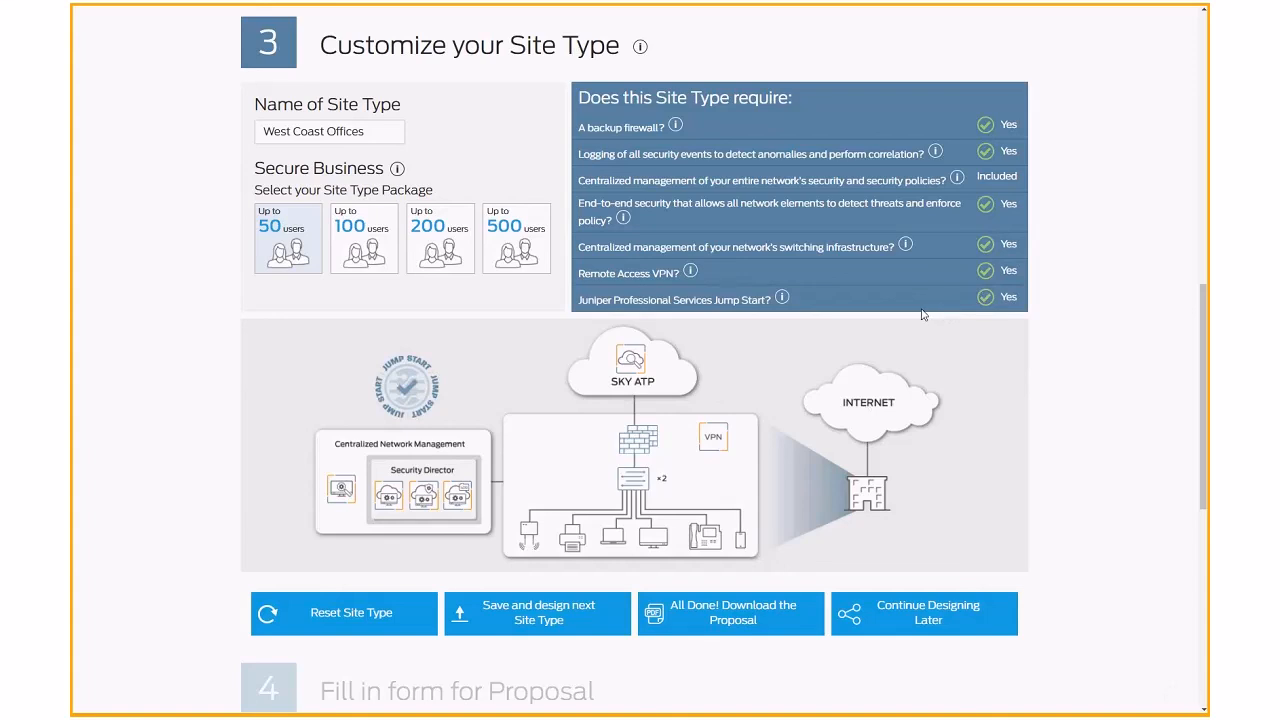
mouse_move(632, 368)
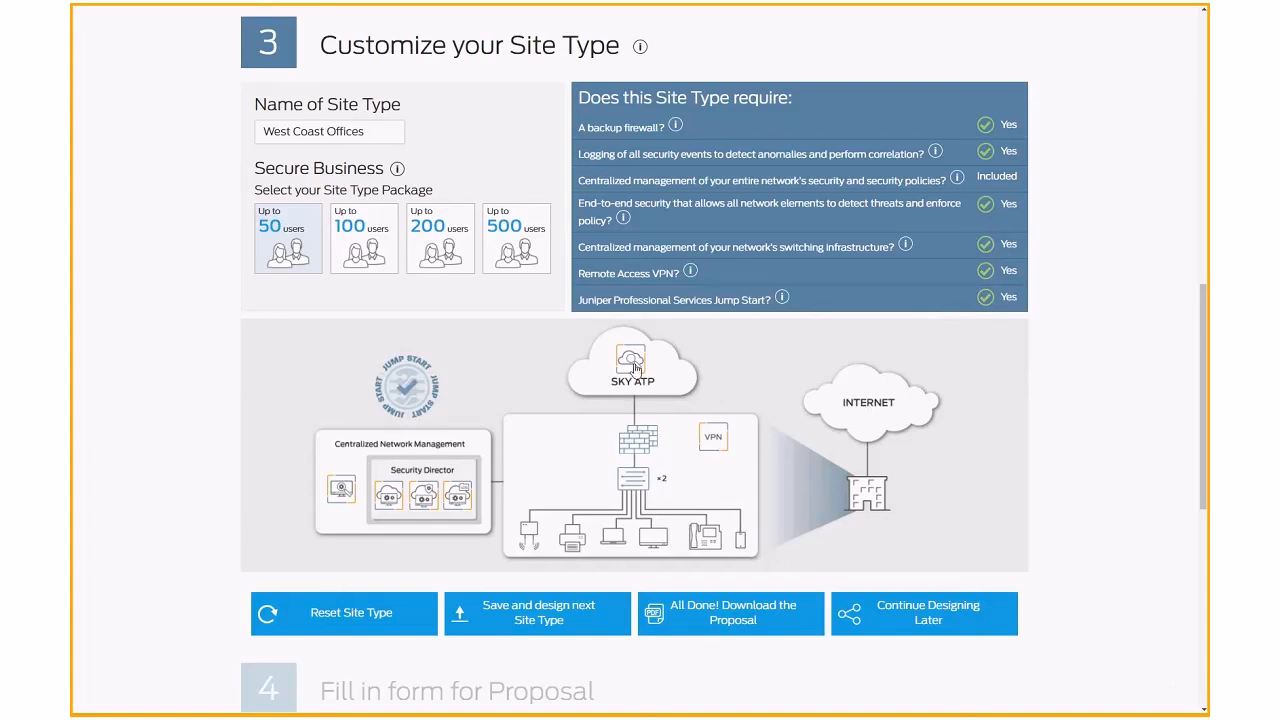
Step: Read the Sky Advanced Threat Prevention description and close it
click(632, 360)
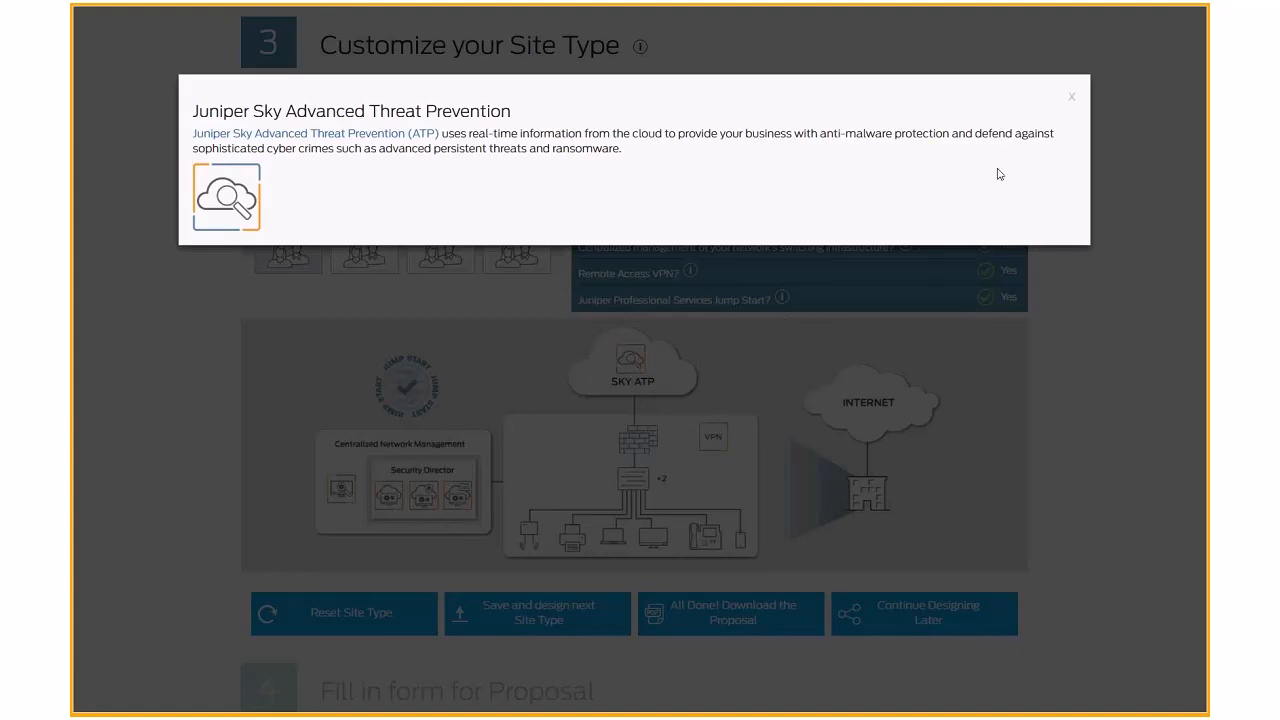
click(1072, 96)
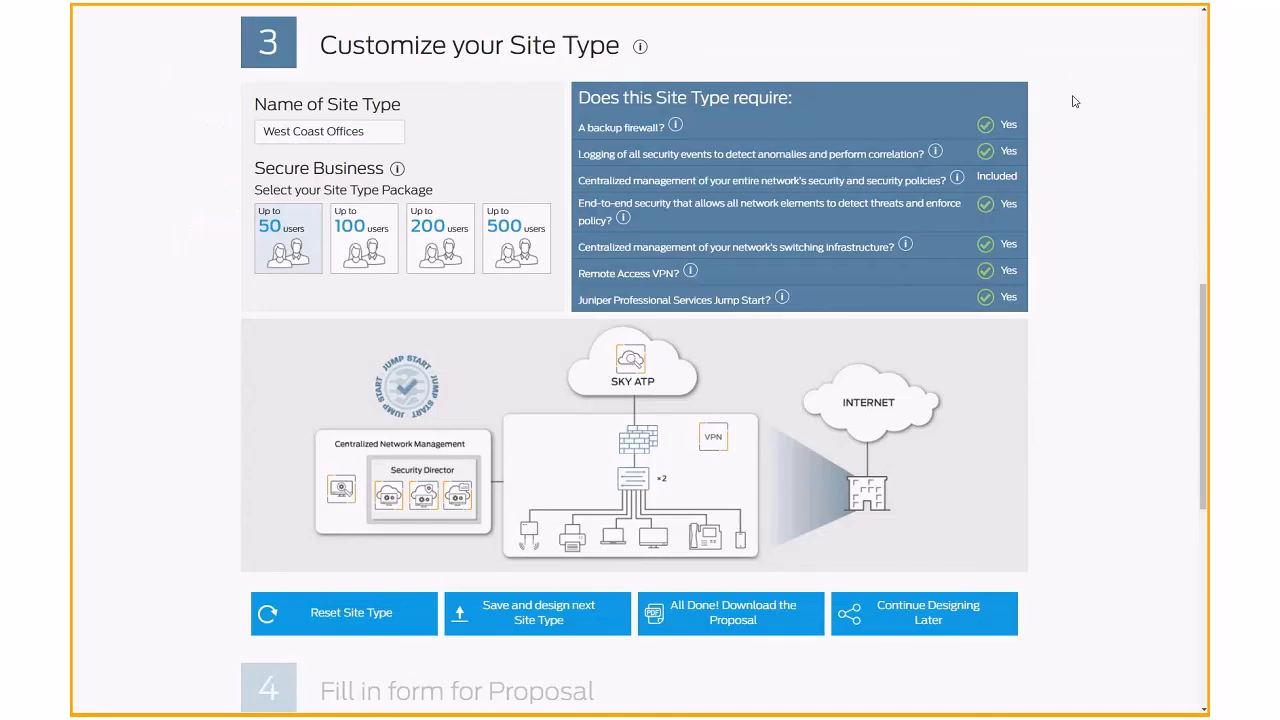
mouse_move(744, 220)
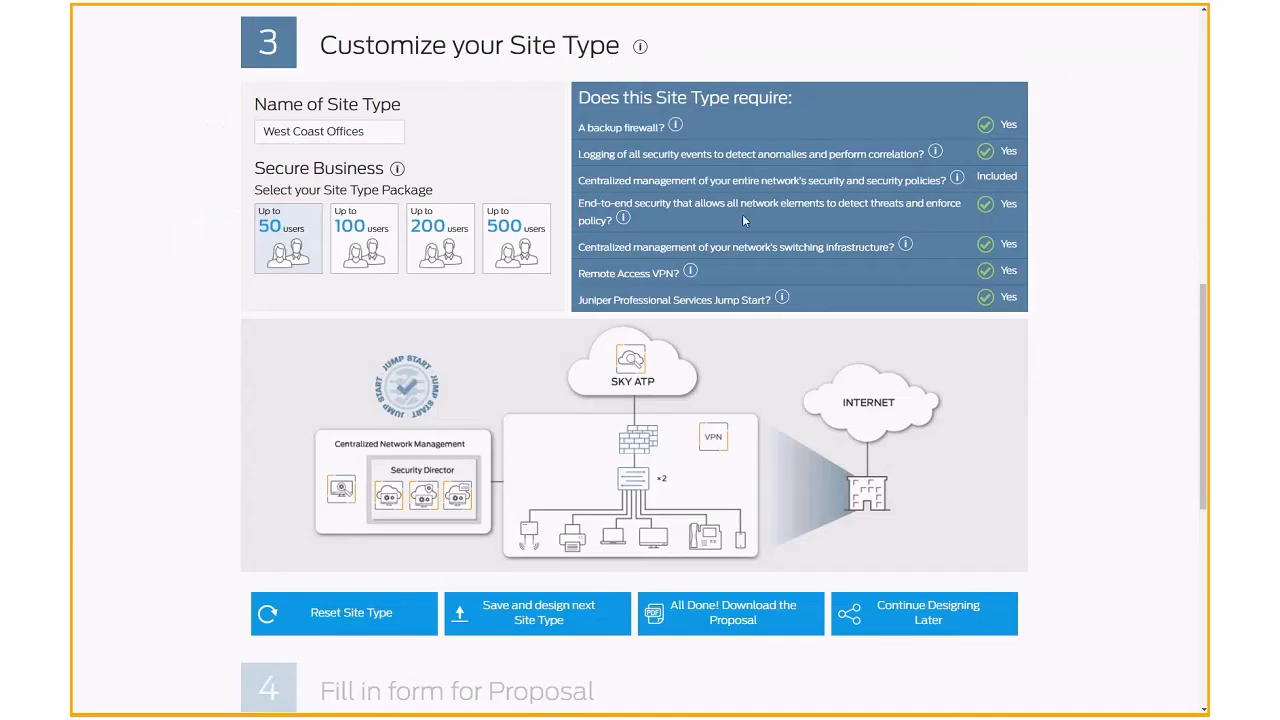
mouse_move(572, 282)
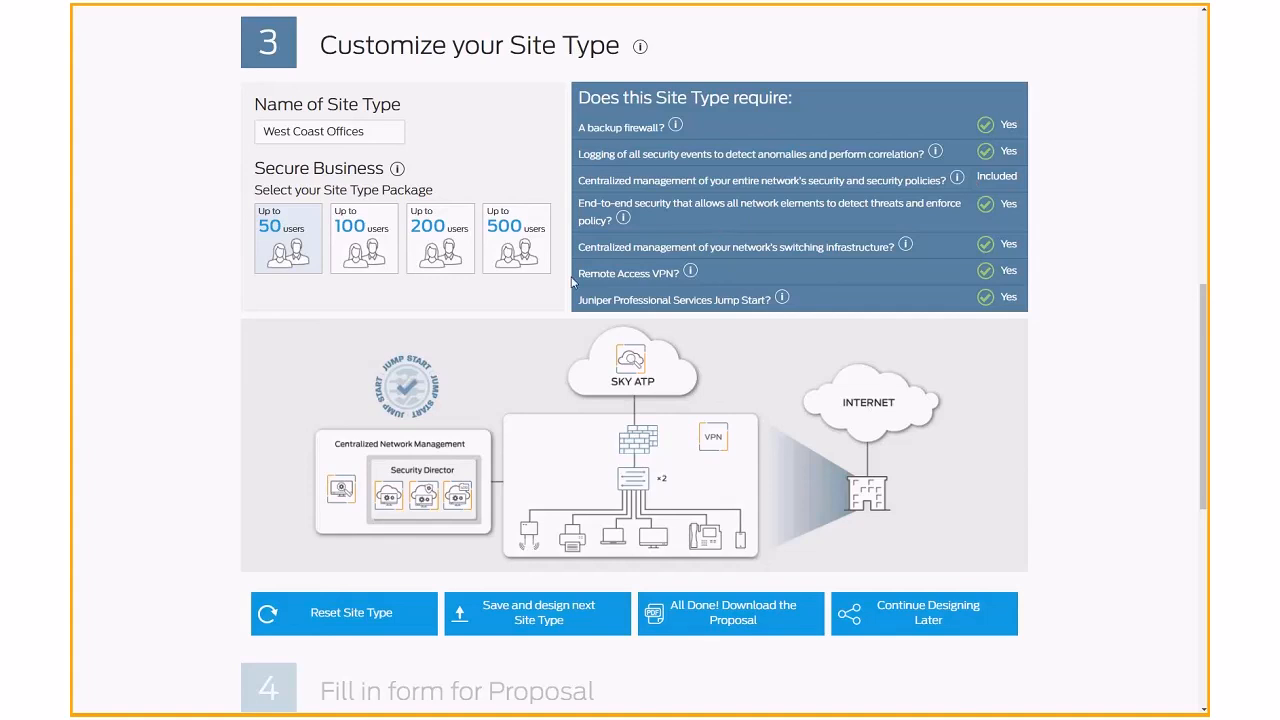
mouse_move(400, 568)
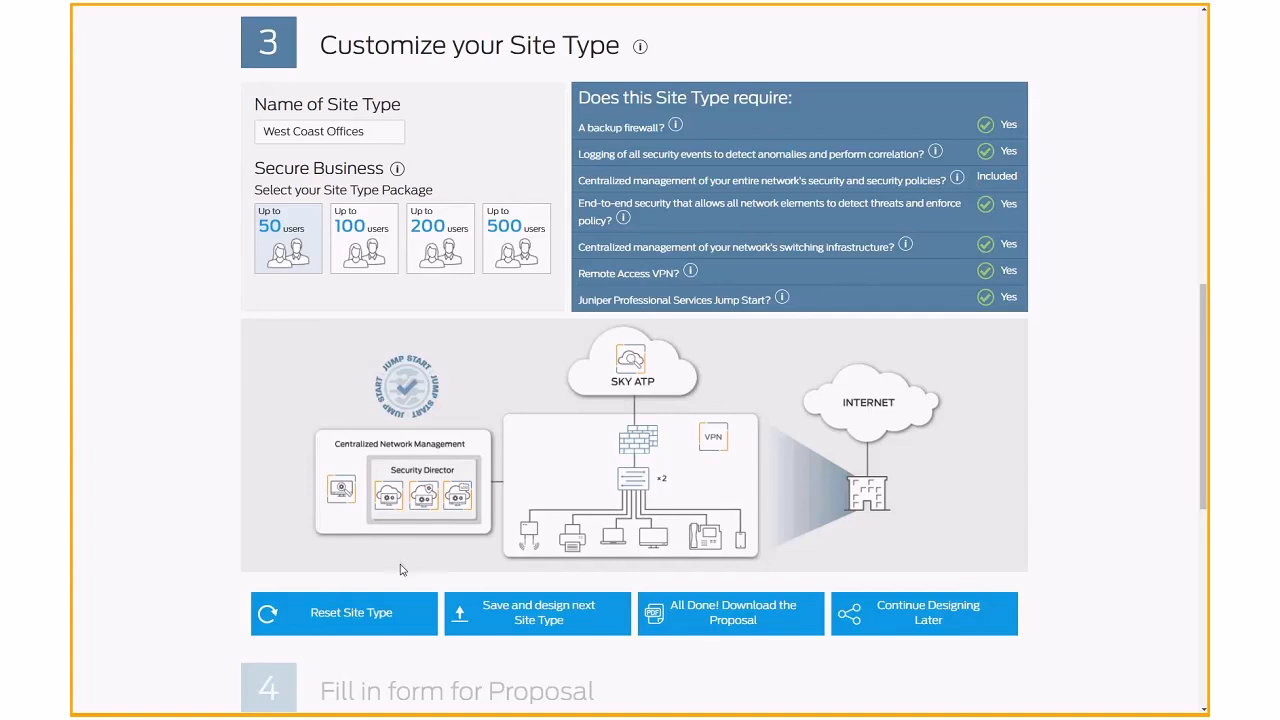
mouse_move(384, 590)
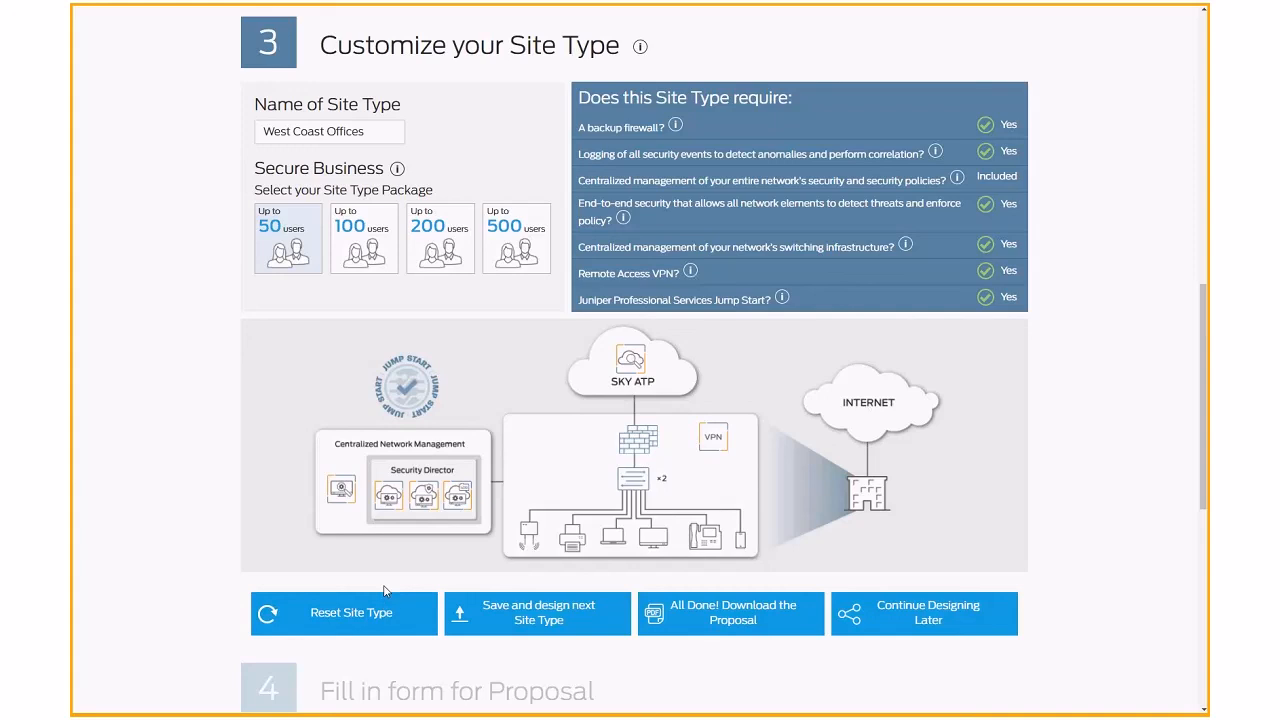
mouse_move(396, 590)
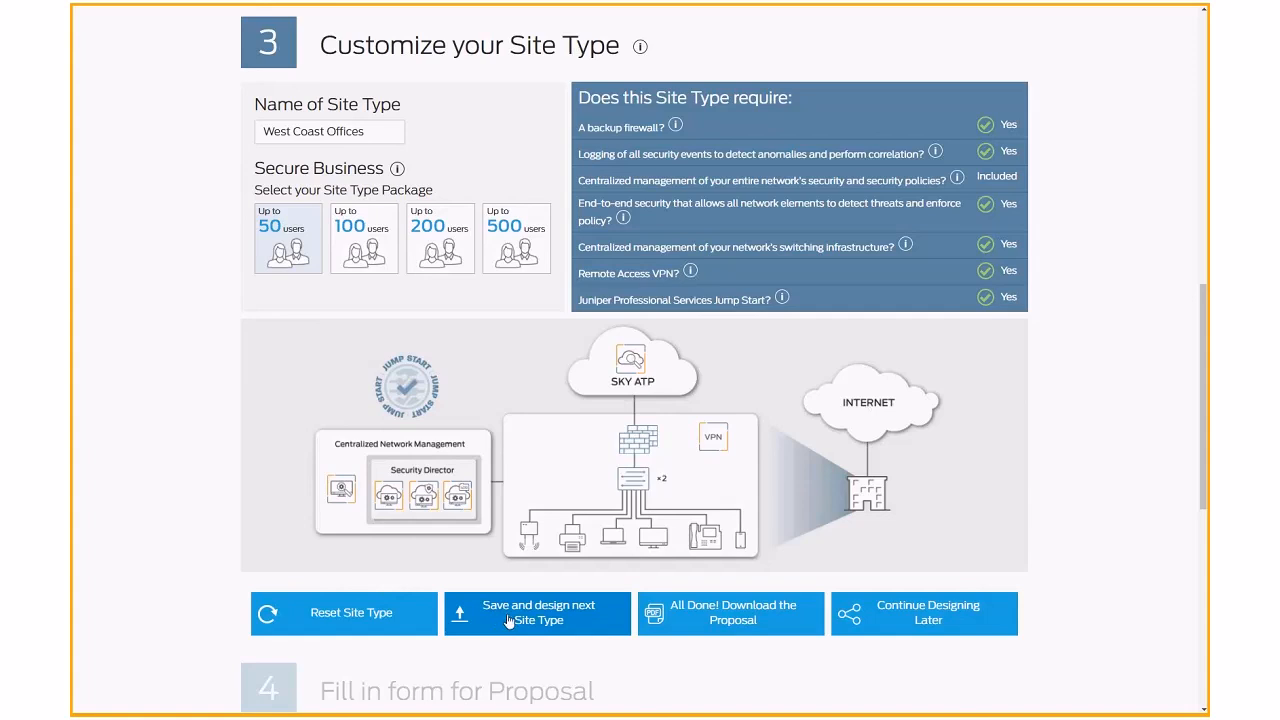
mouse_move(672, 636)
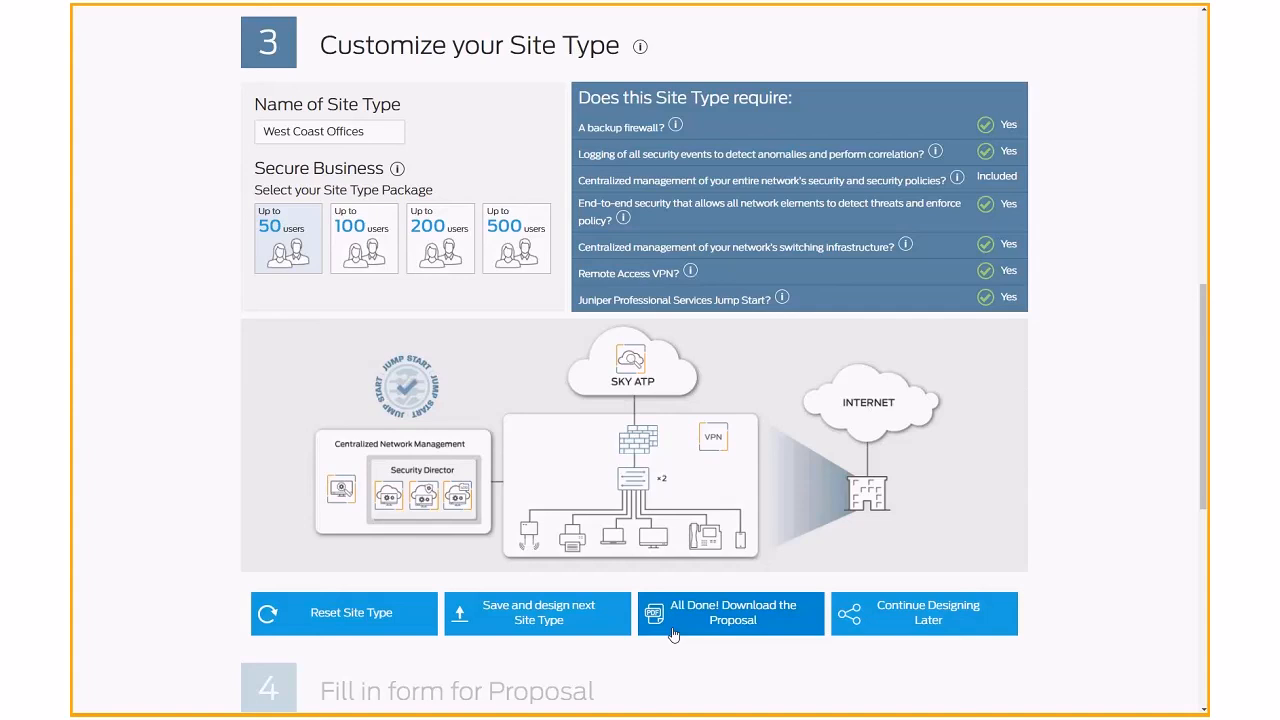
mouse_move(862, 596)
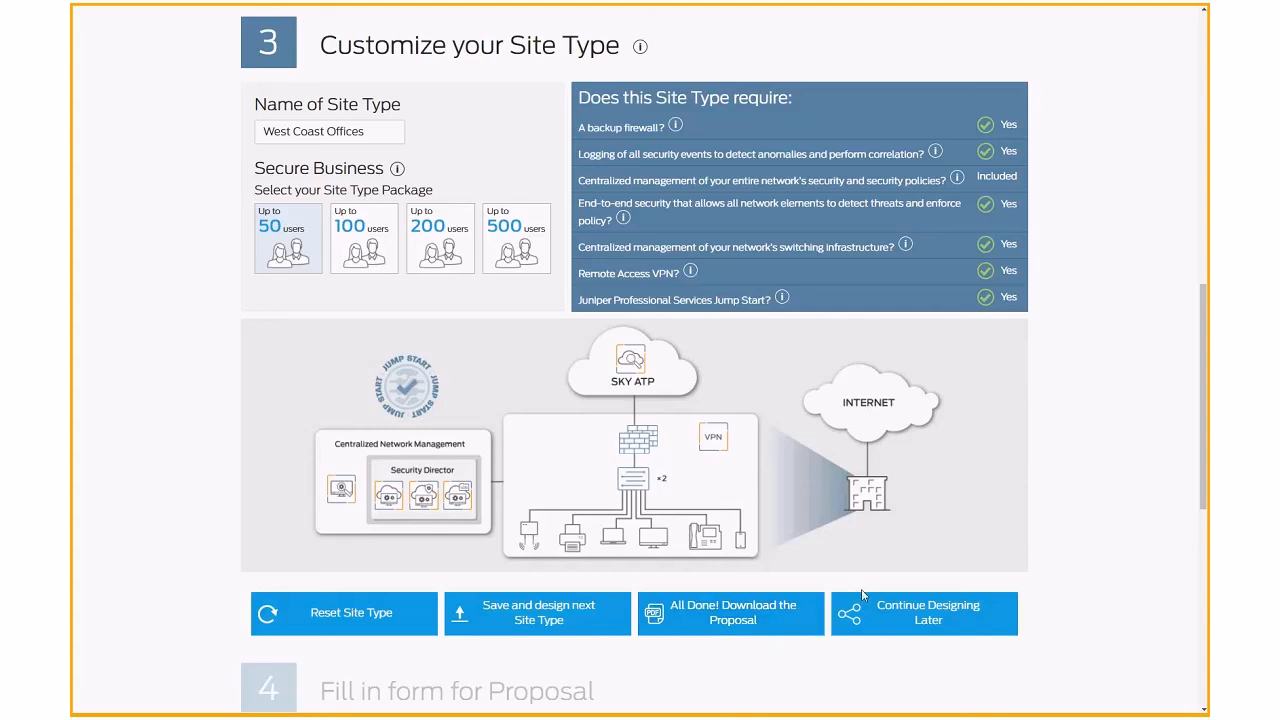
mouse_move(882, 612)
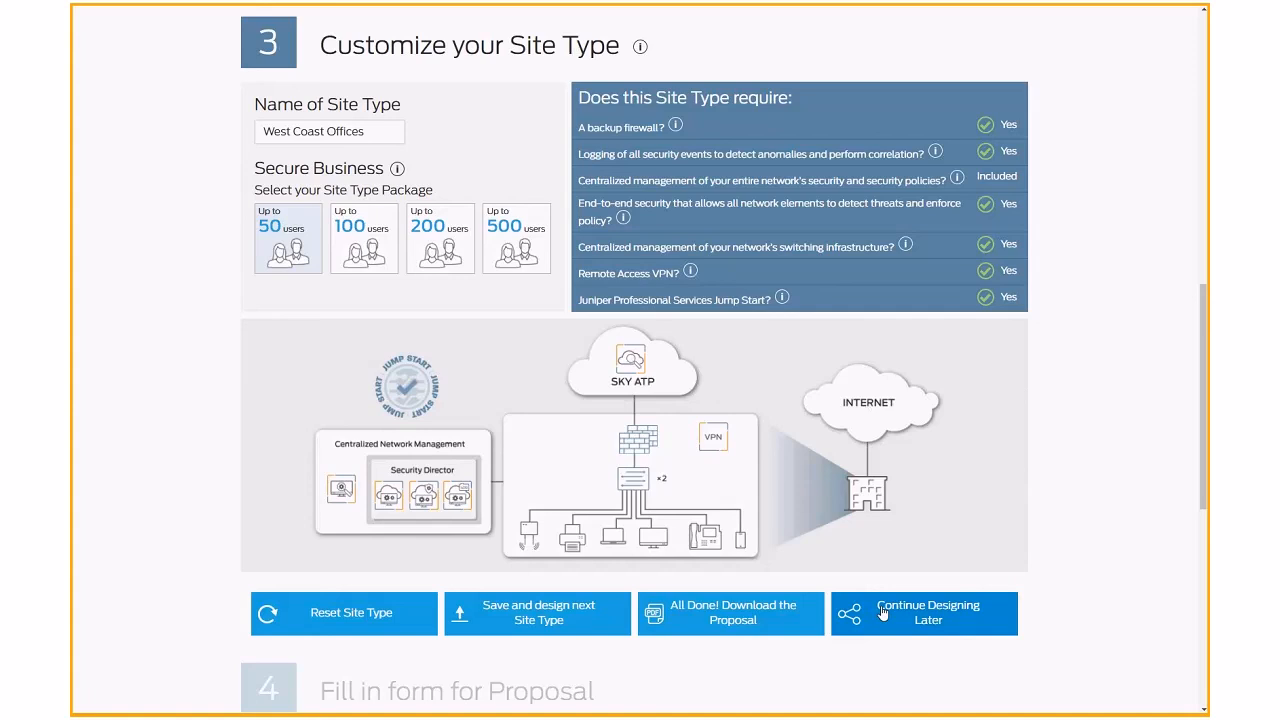
mouse_move(788, 624)
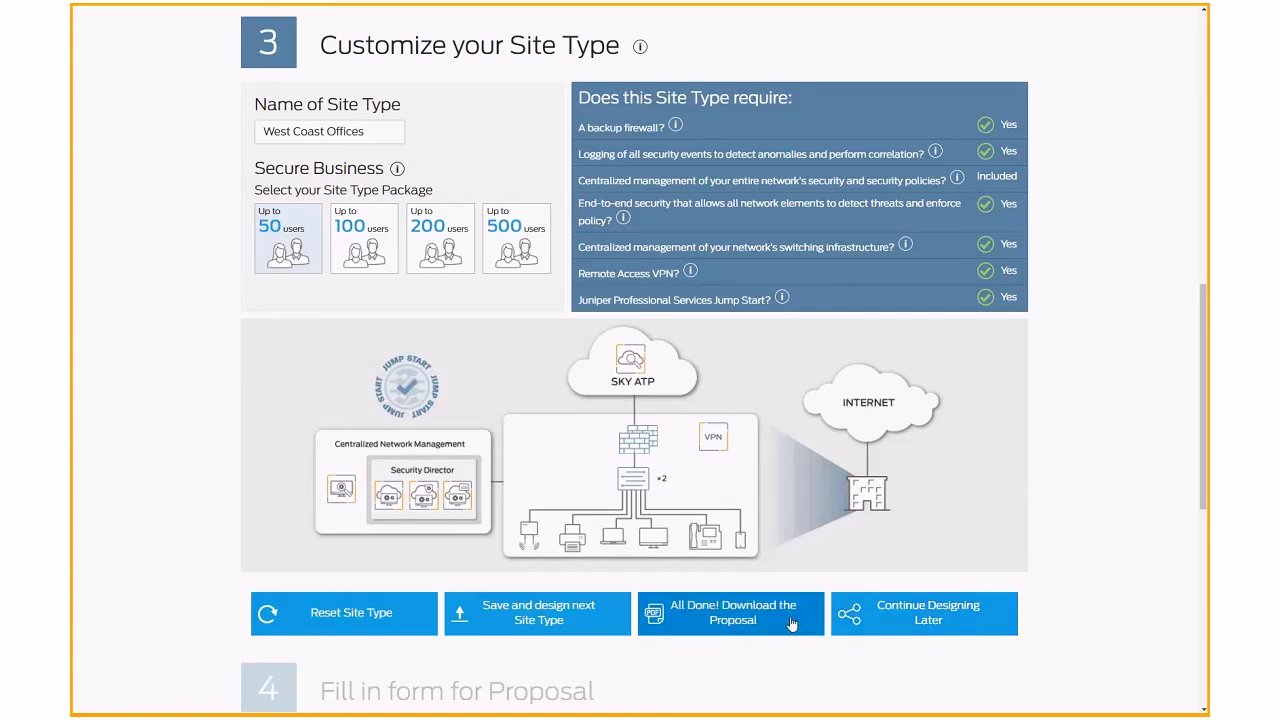